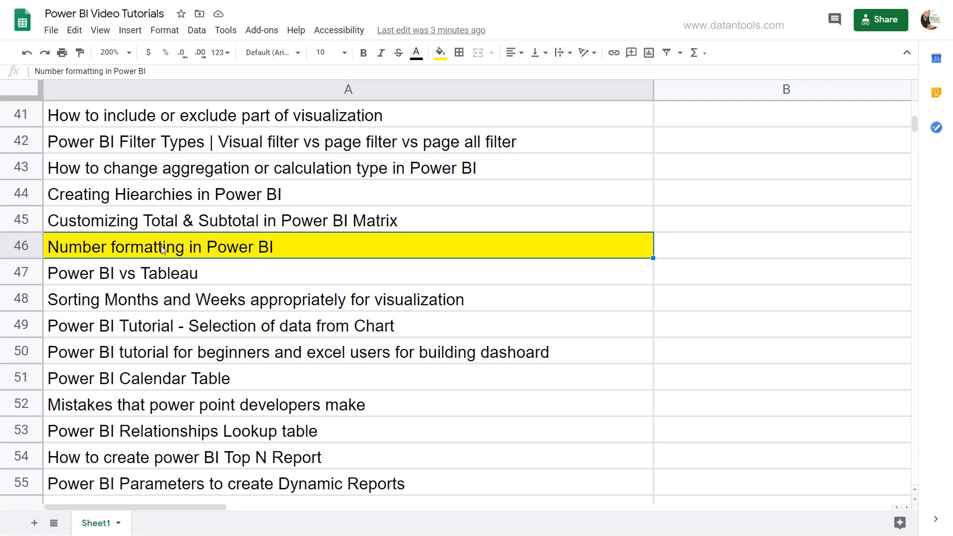
mouse_move(380, 328)
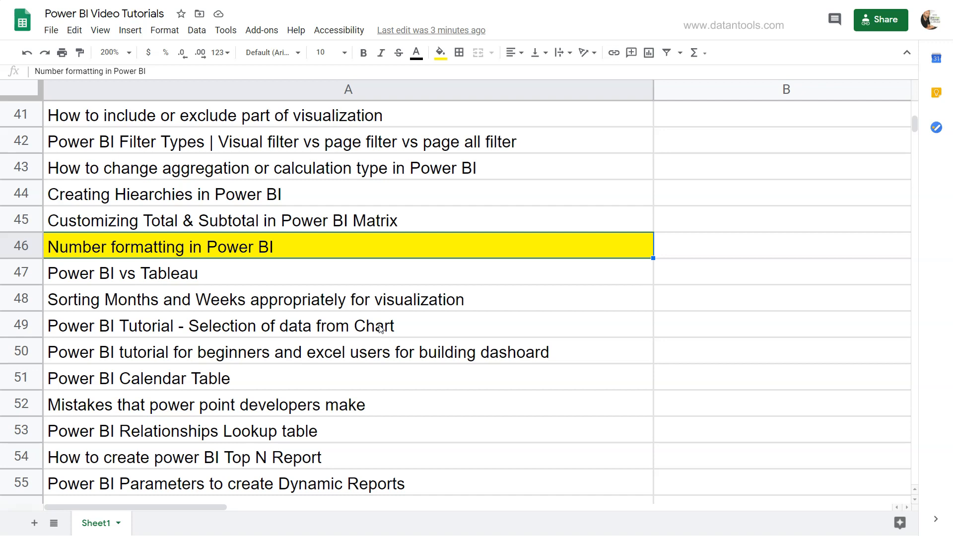
Step: Scroll through the Page 3 matrix to review the Sales values by category and sub-category
scroll("up", 3)
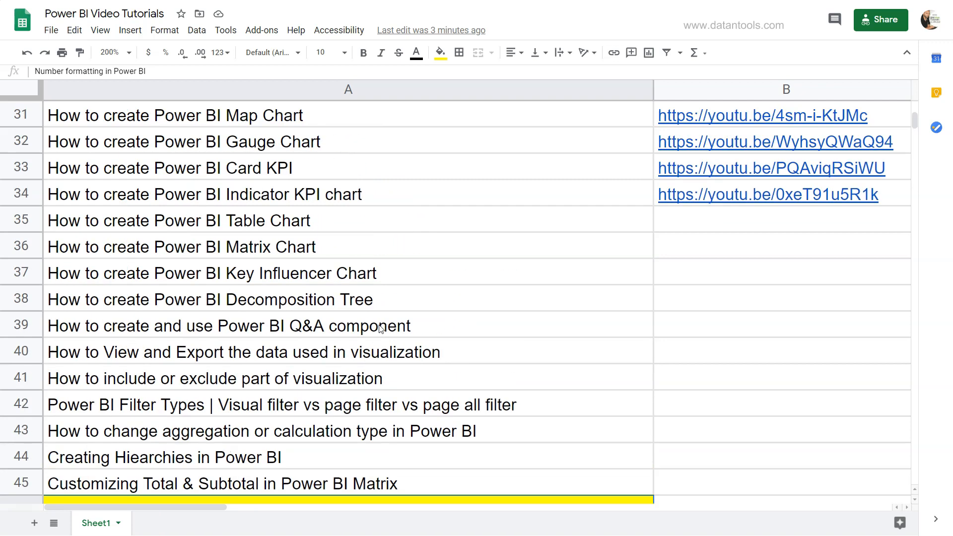
scroll("up", 3)
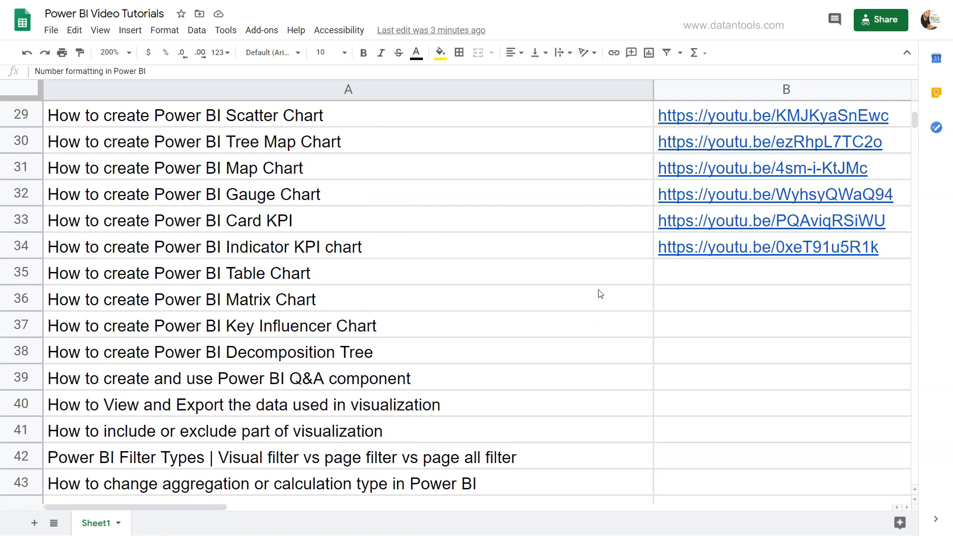
scroll("up", 3)
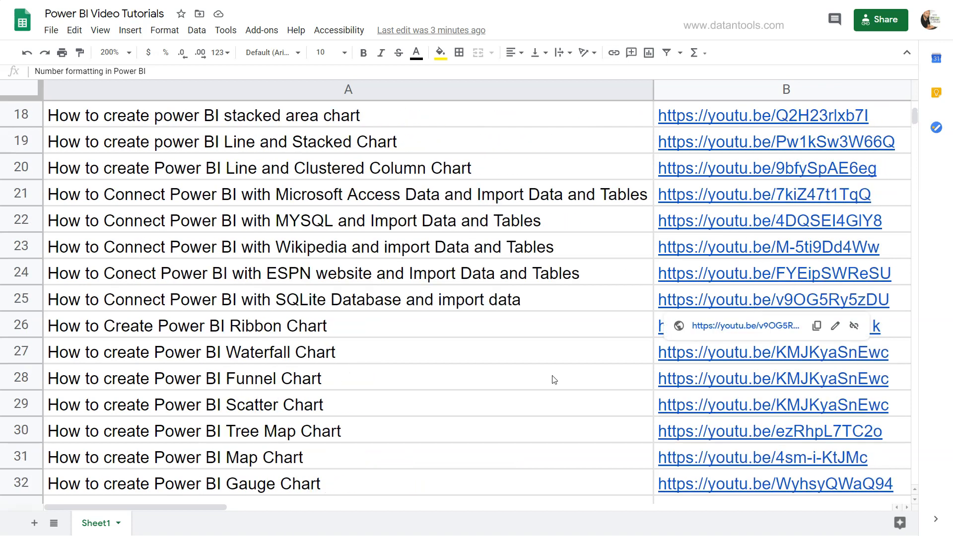
scroll("down", 3)
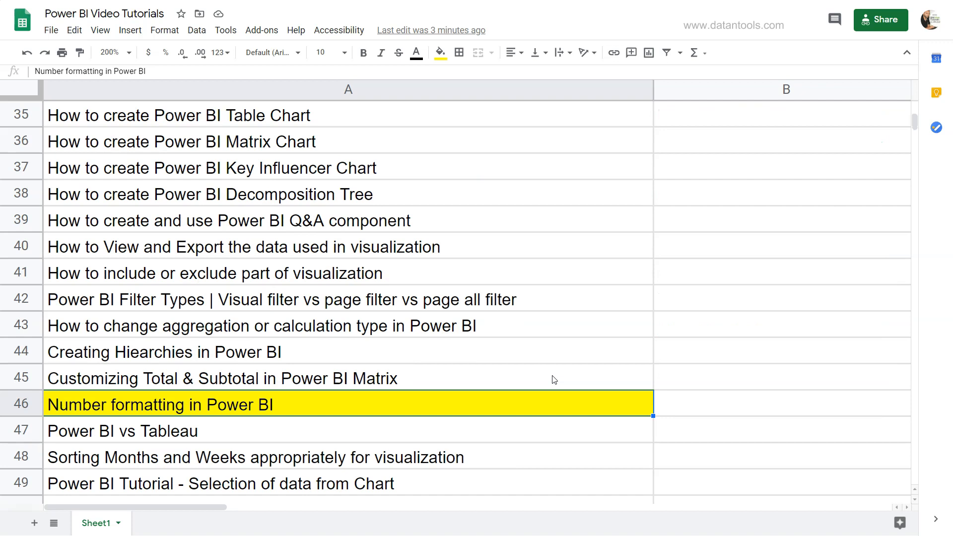
scroll("down", 3)
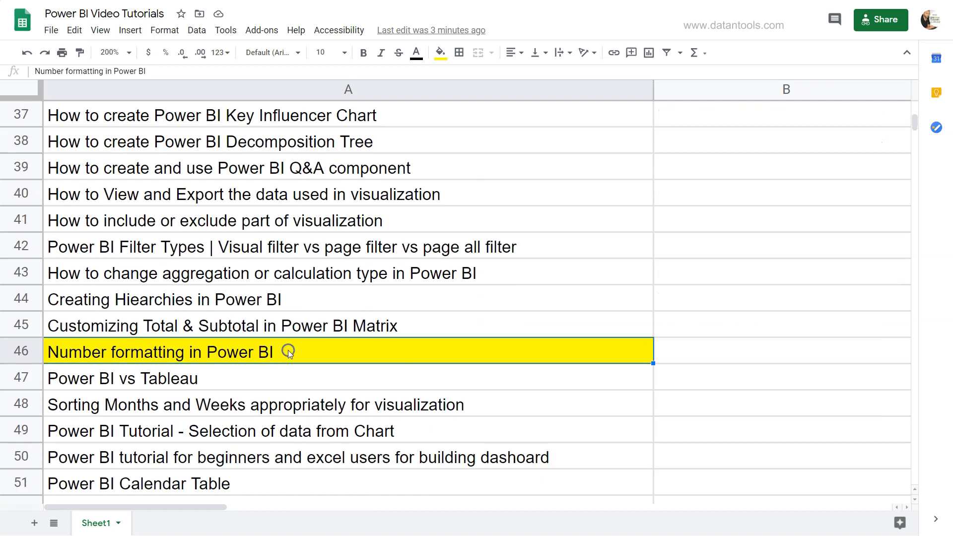
scroll("down", 3)
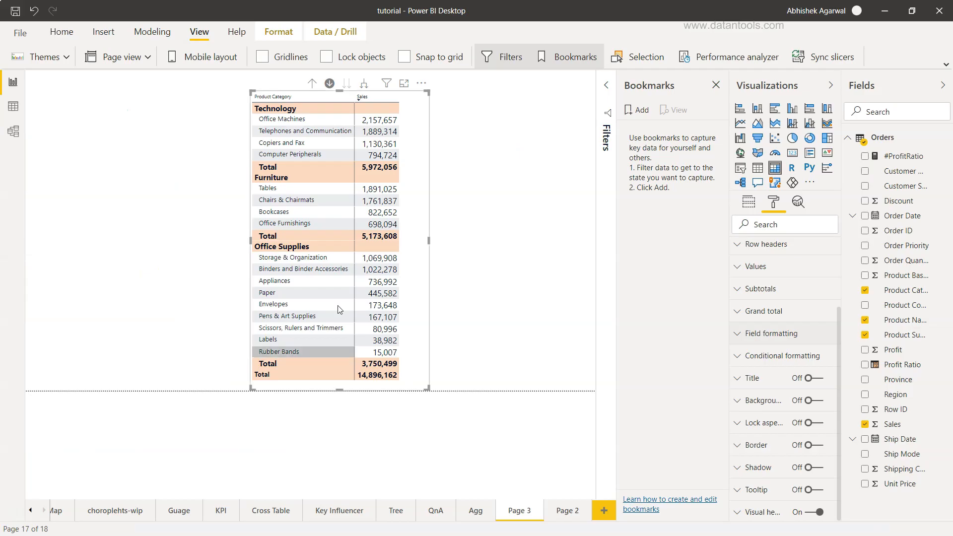
mouse_move(359, 278)
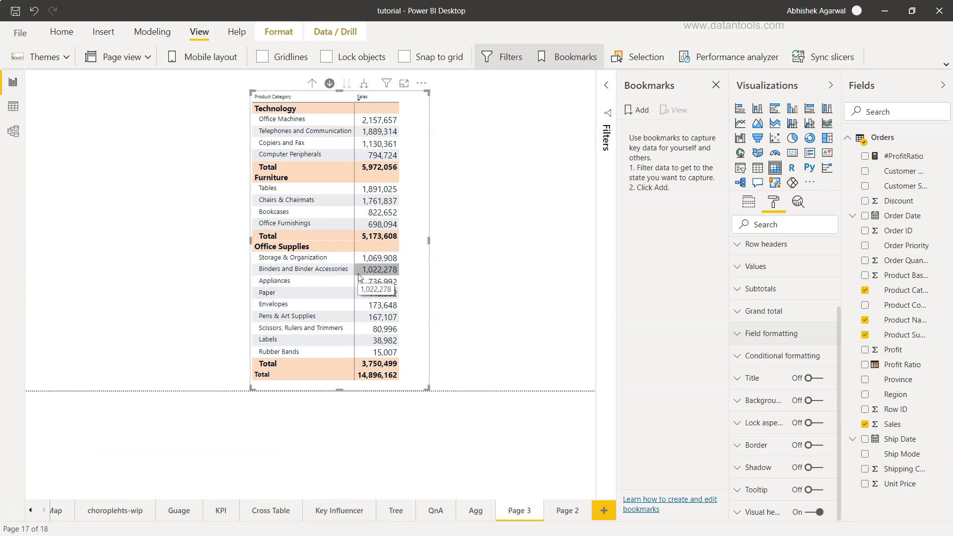
mouse_move(365, 301)
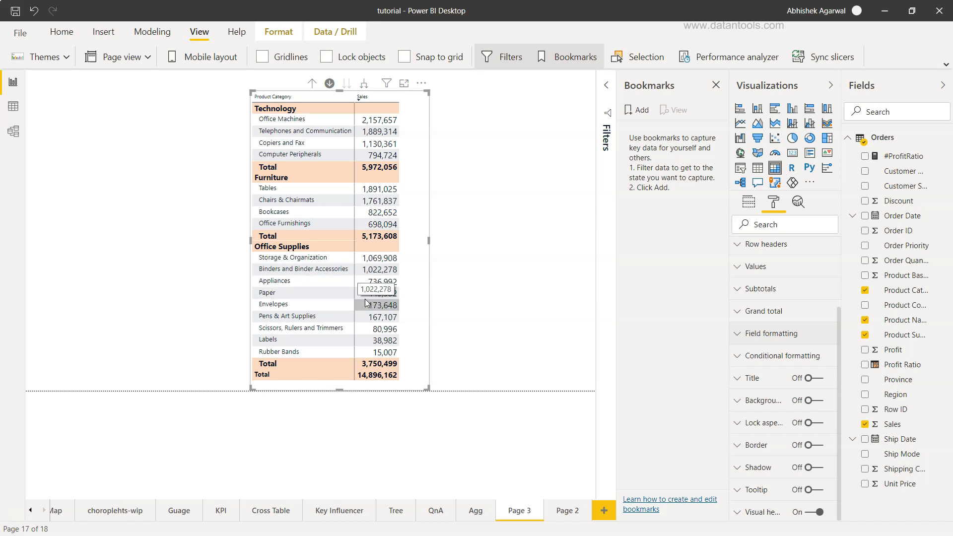
mouse_move(300, 153)
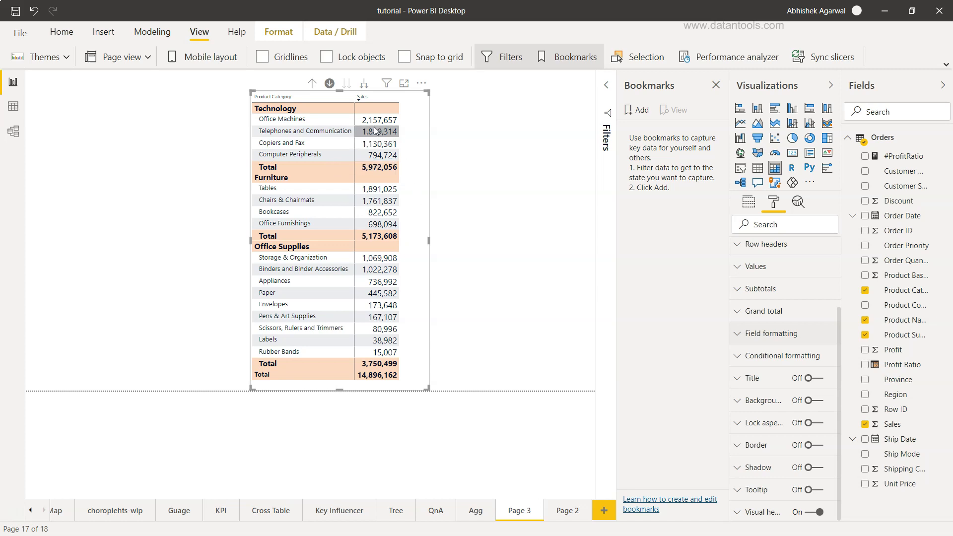
mouse_move(381, 224)
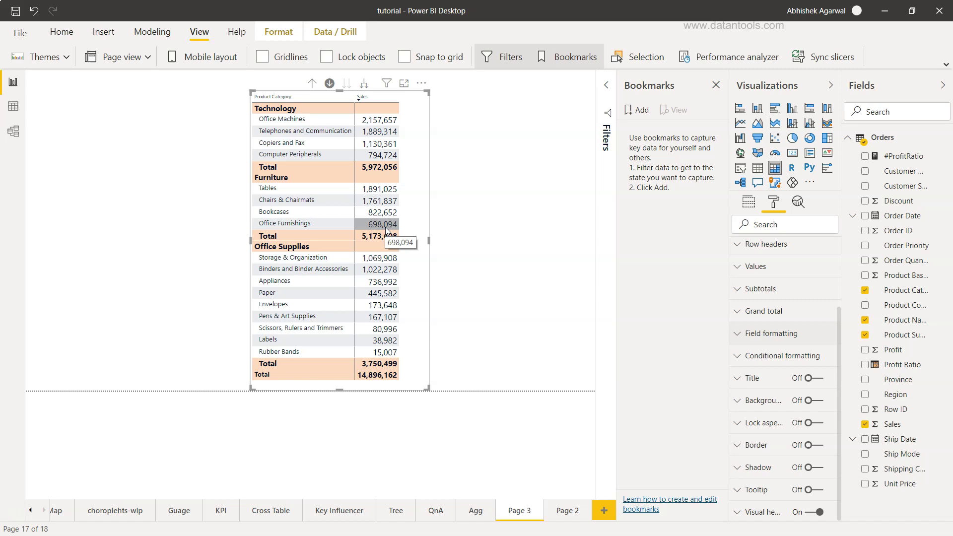
mouse_move(377, 119)
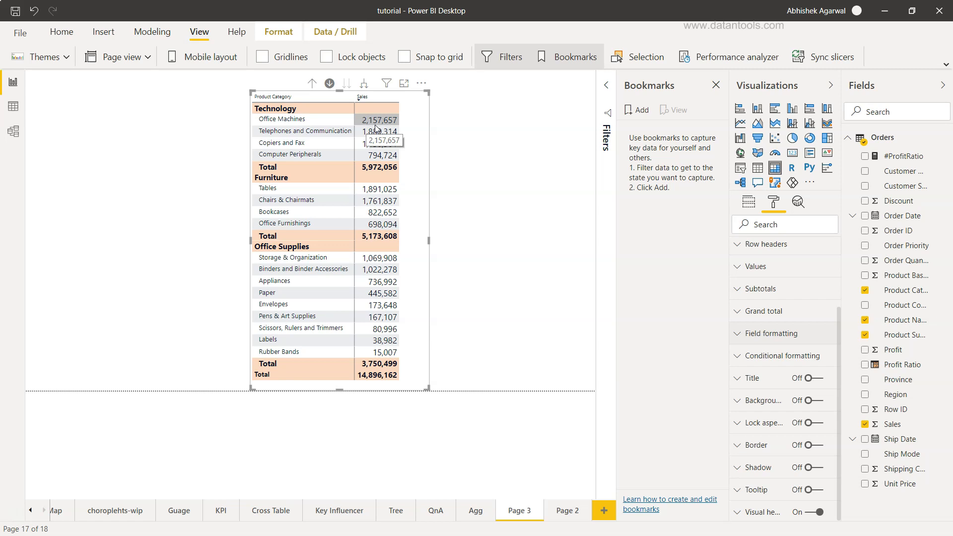
mouse_move(377, 155)
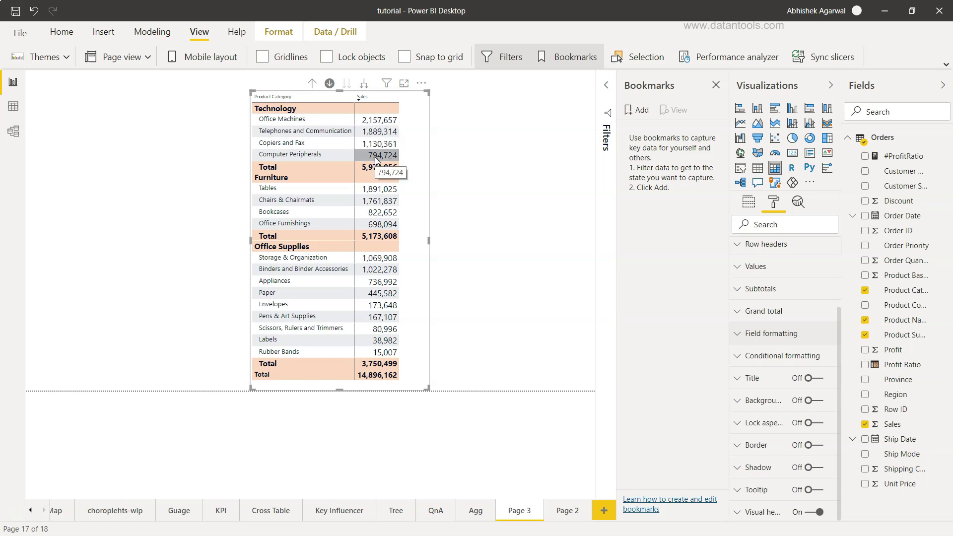
mouse_move(383, 339)
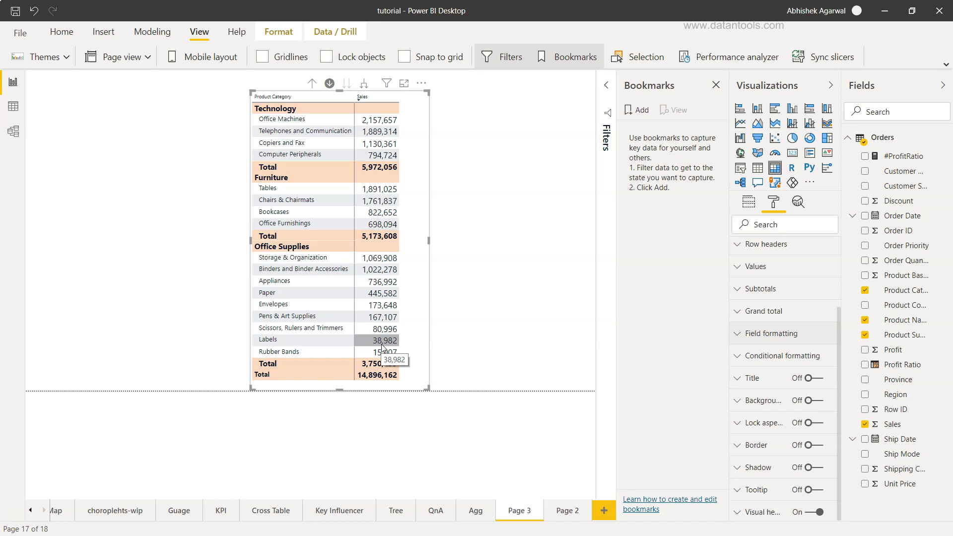
mouse_move(322, 341)
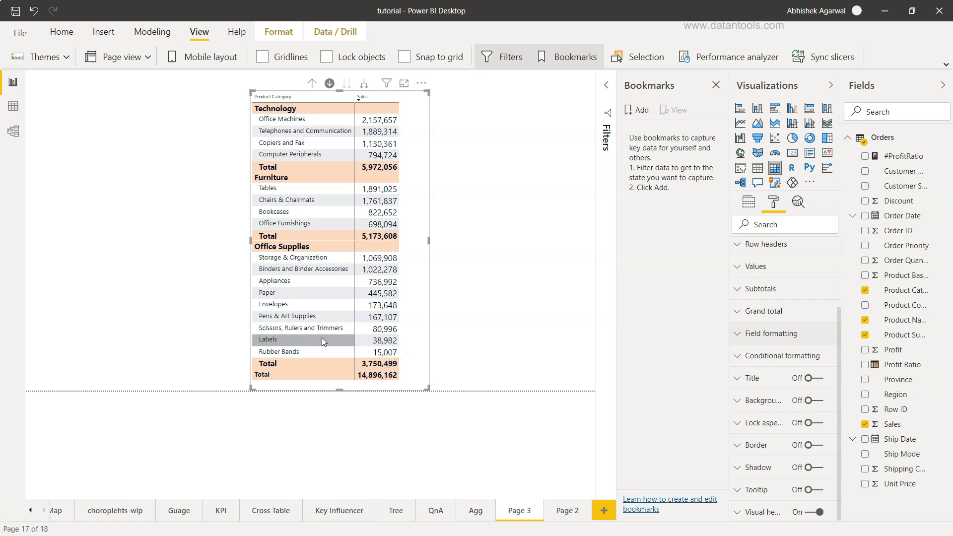
mouse_move(383, 351)
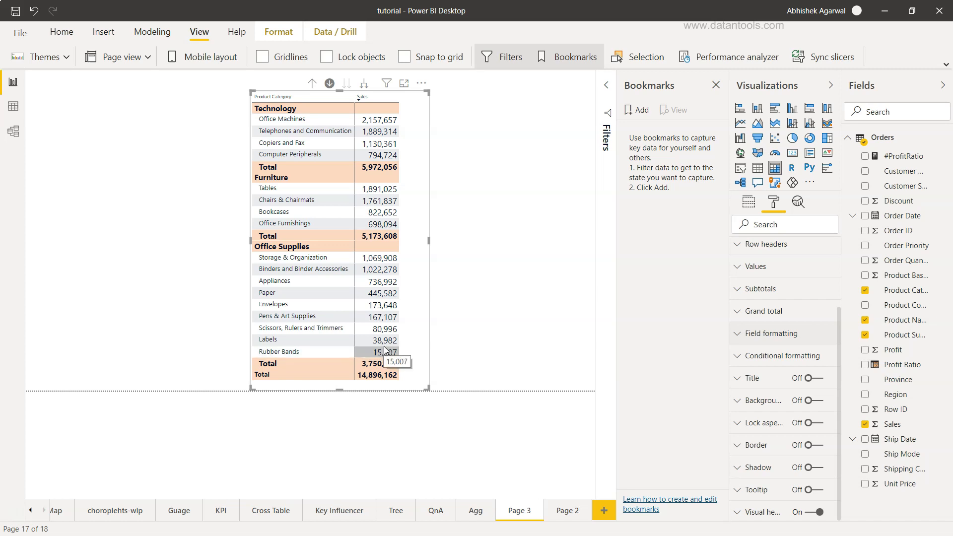
mouse_move(377, 212)
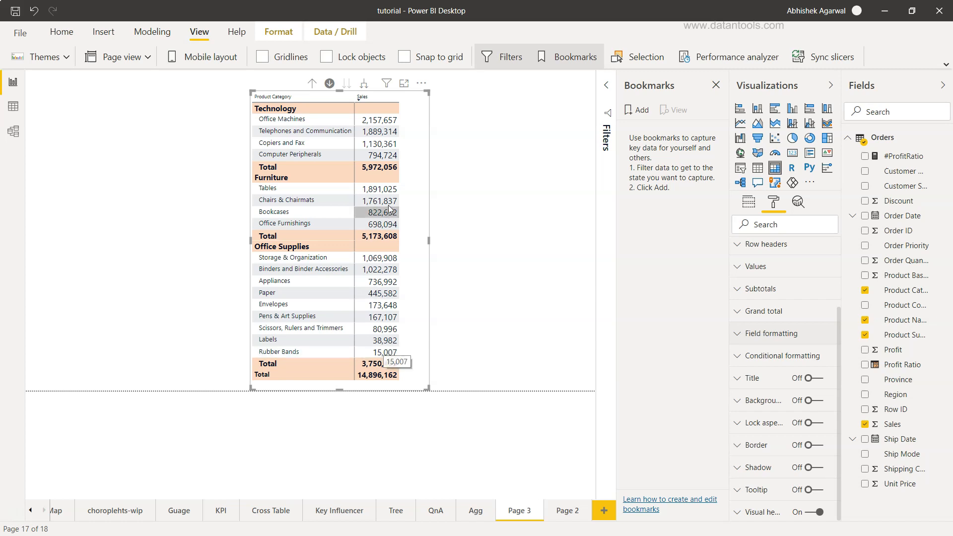
mouse_move(377, 119)
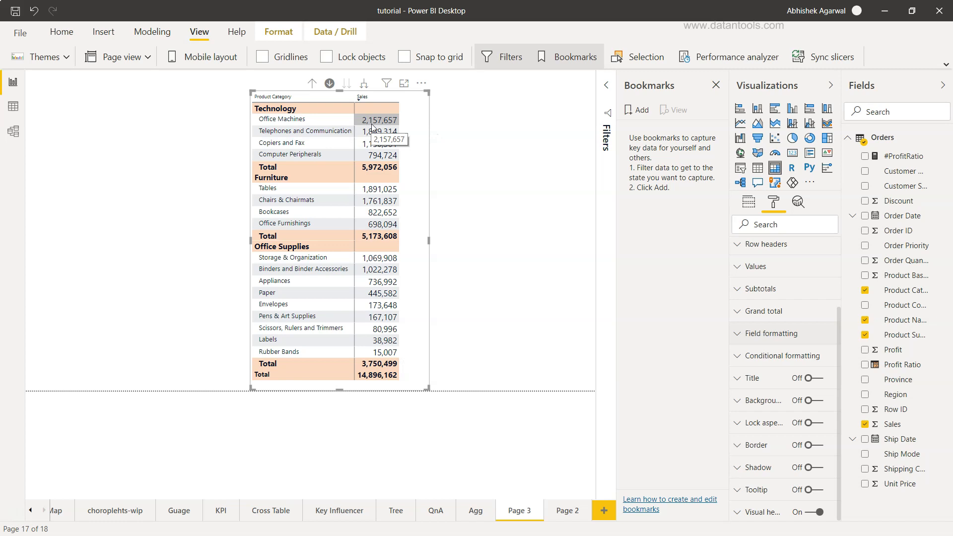
mouse_move(476, 160)
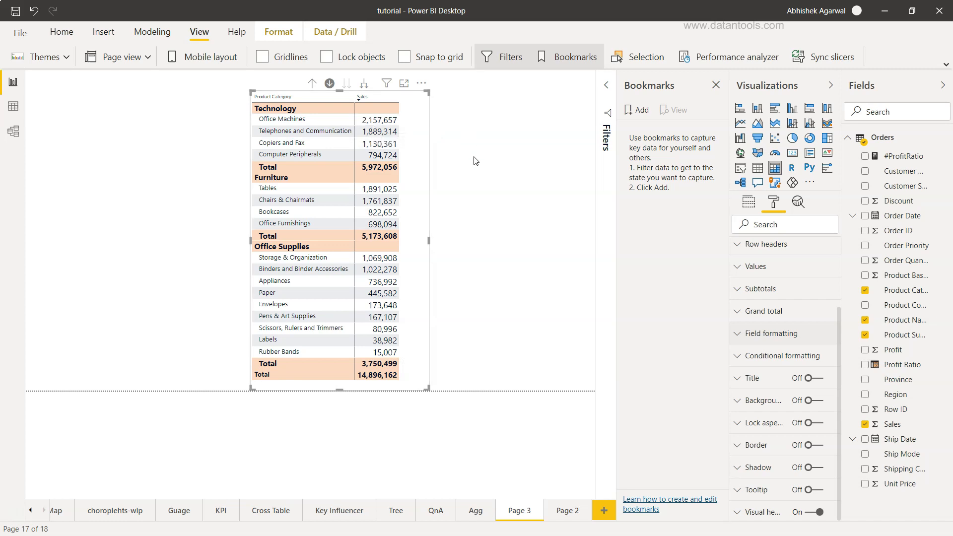
mouse_move(572, 259)
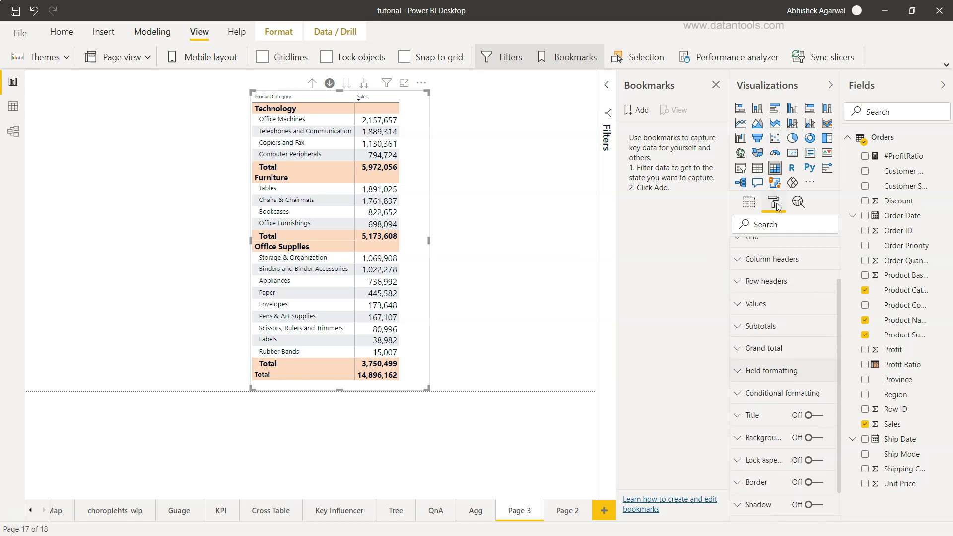
mouse_move(744, 378)
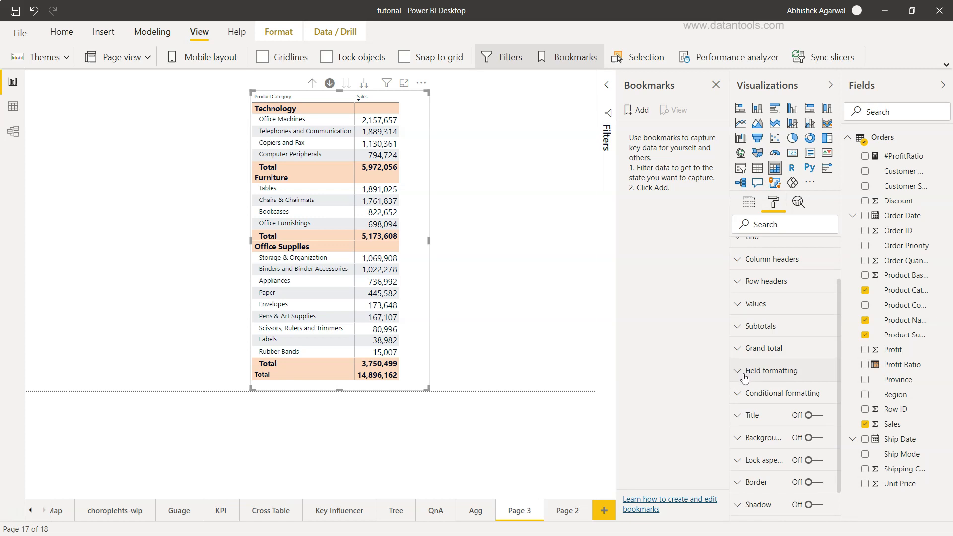
Step: Under Field formatting for Sales, set Display units to Thousands and decimal places to 0
left_click(772, 370)
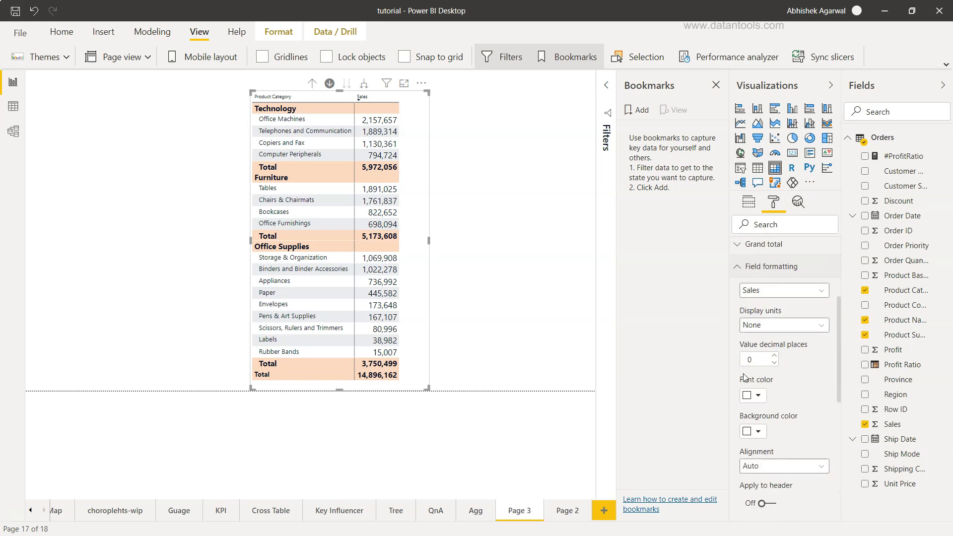
mouse_move(538, 264)
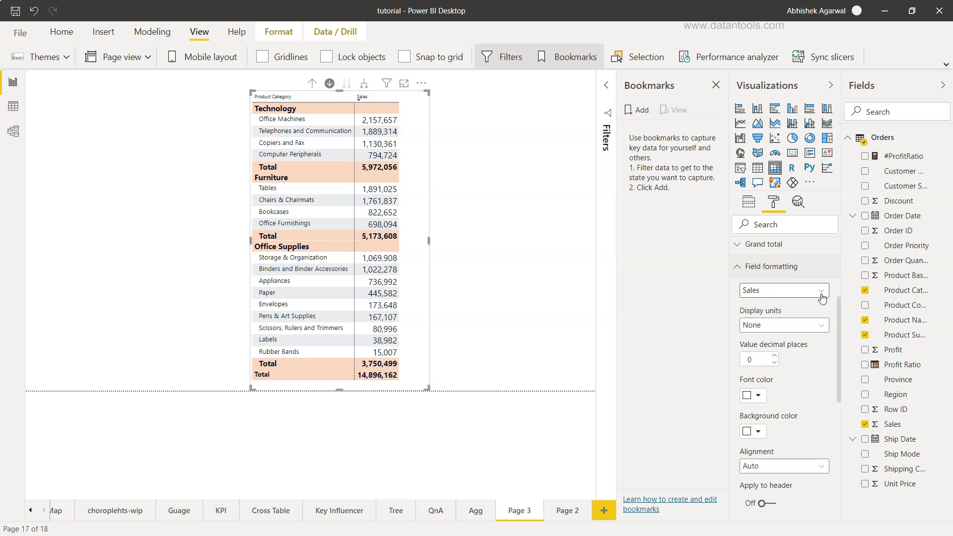
mouse_move(778, 301)
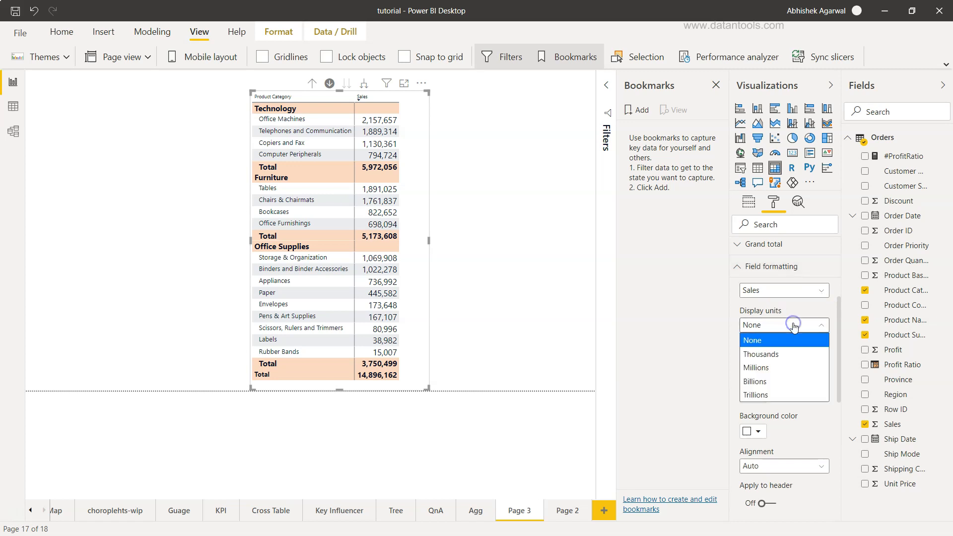
mouse_move(794, 352)
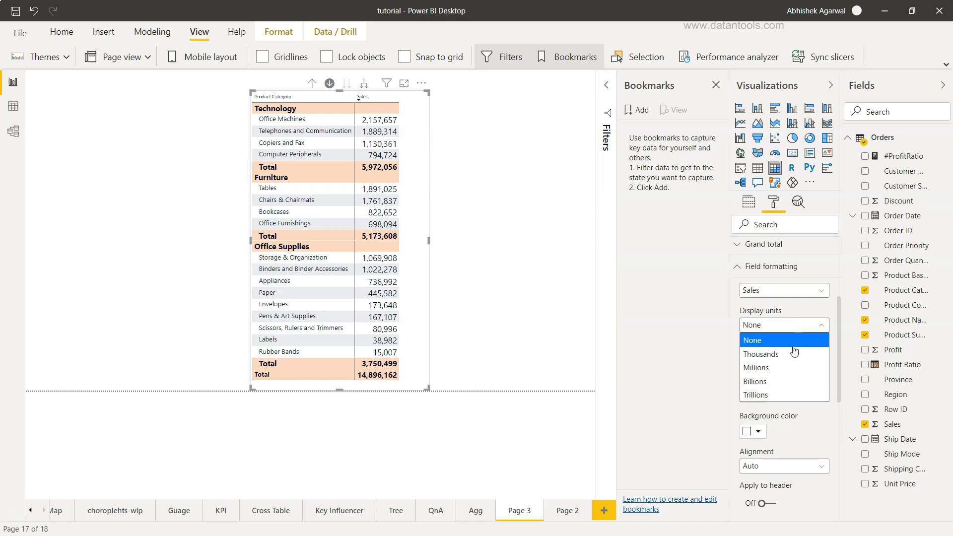
left_click(759, 353)
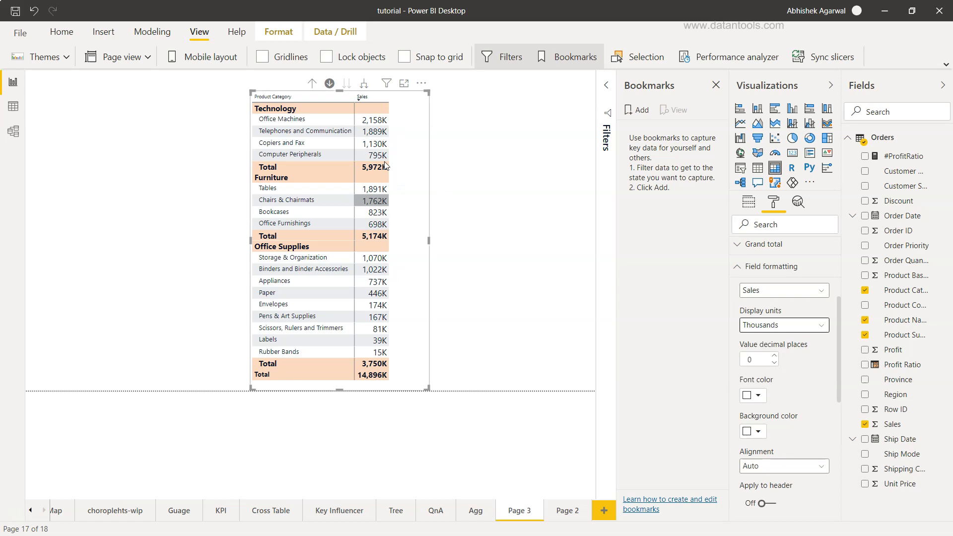
mouse_move(466, 317)
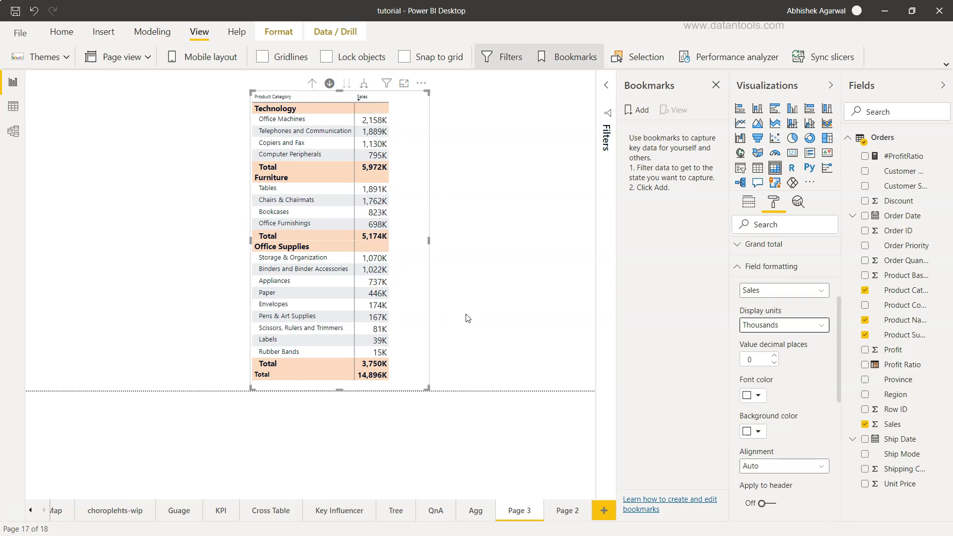
mouse_move(608, 344)
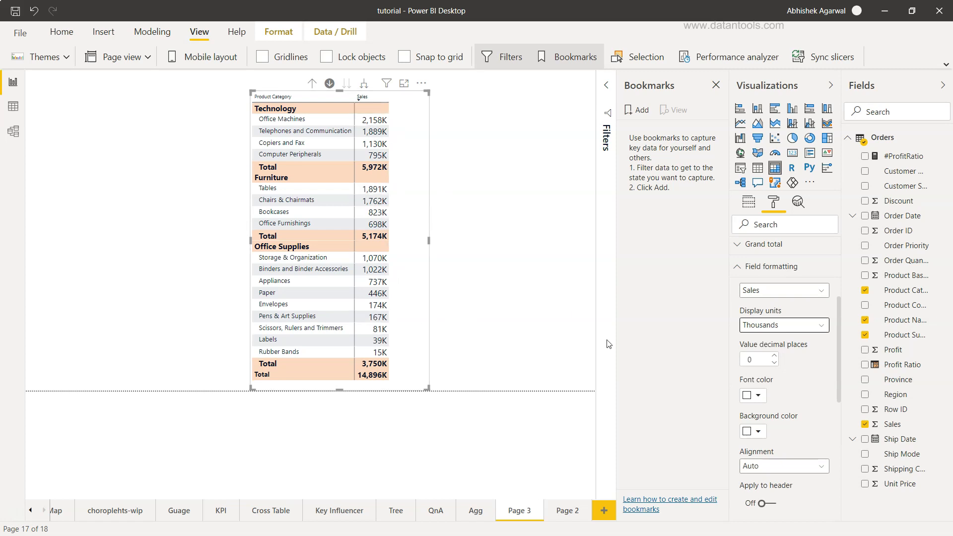
left_click(783, 324)
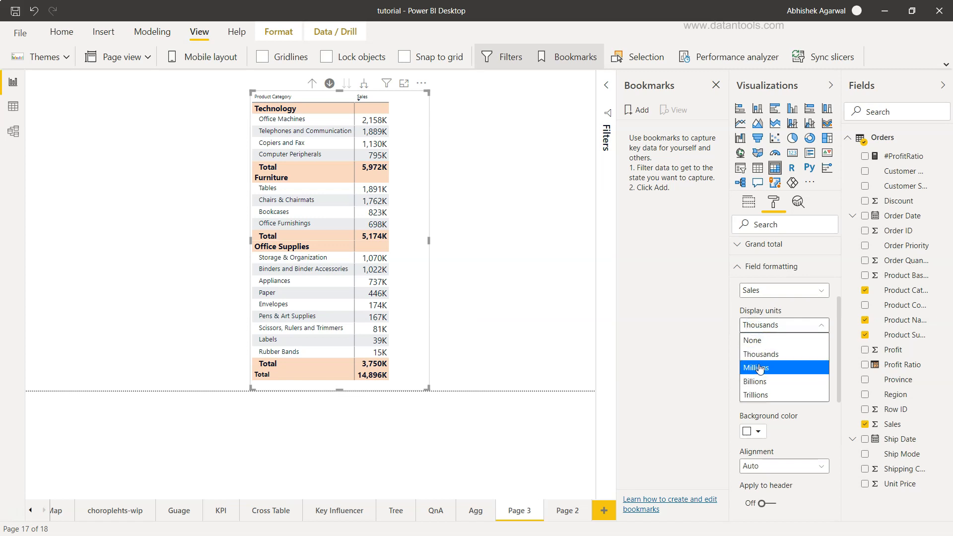
left_click(756, 368)
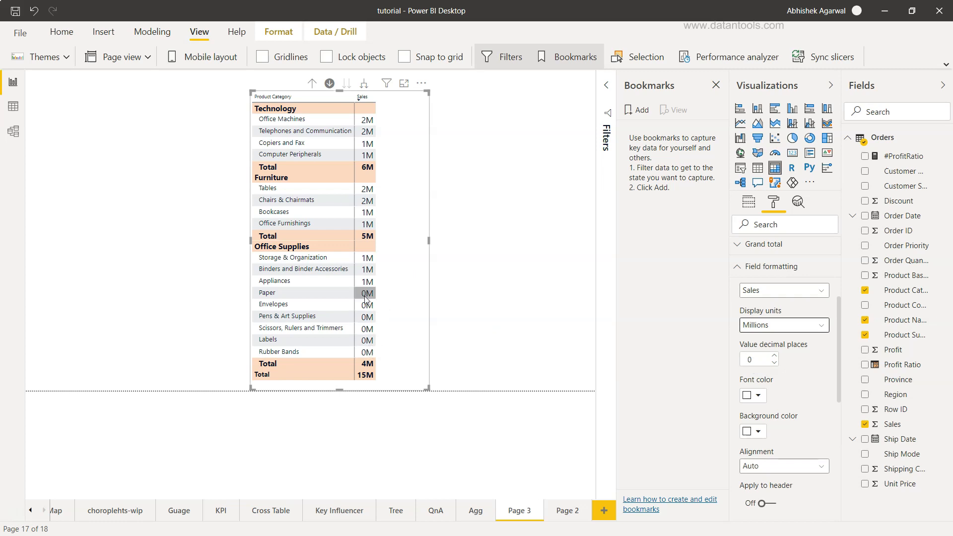
left_click(782, 325)
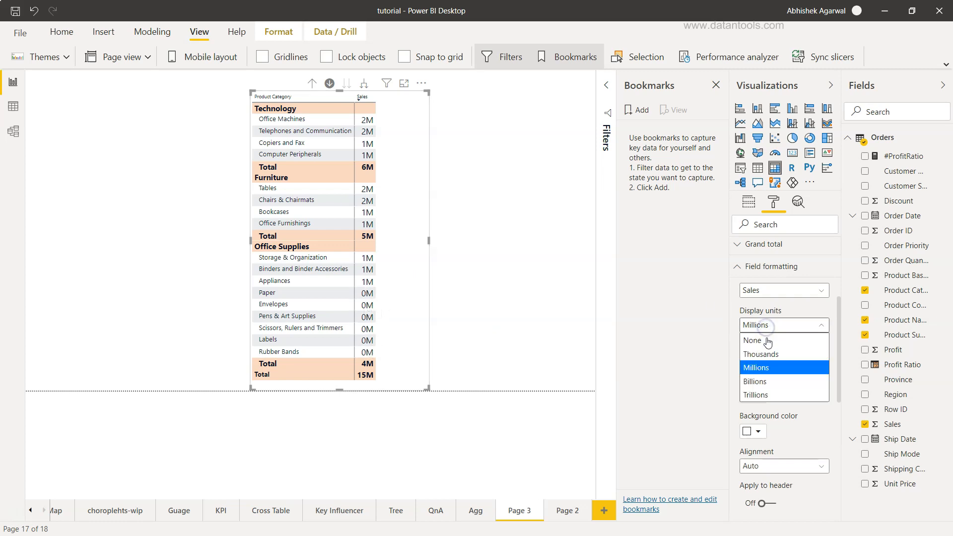
left_click(760, 353)
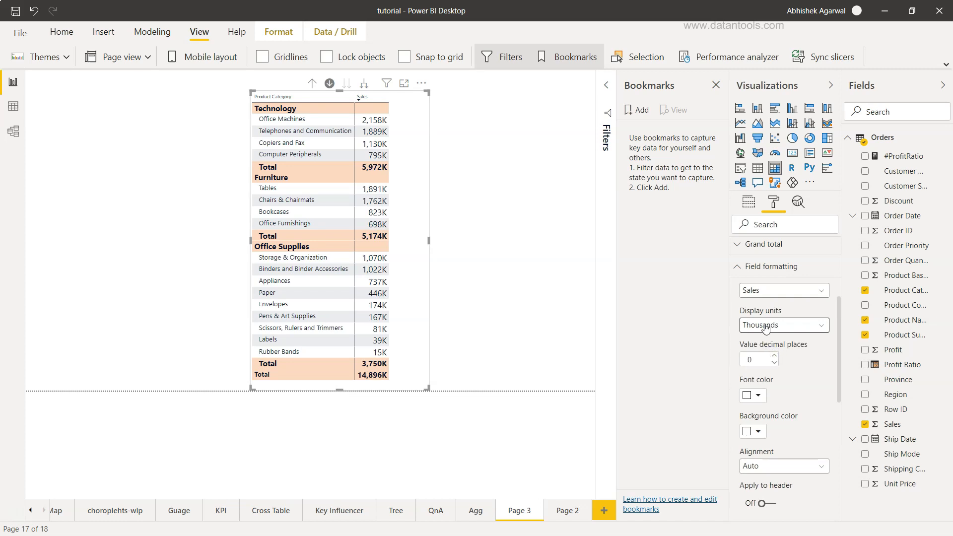
mouse_move(689, 338)
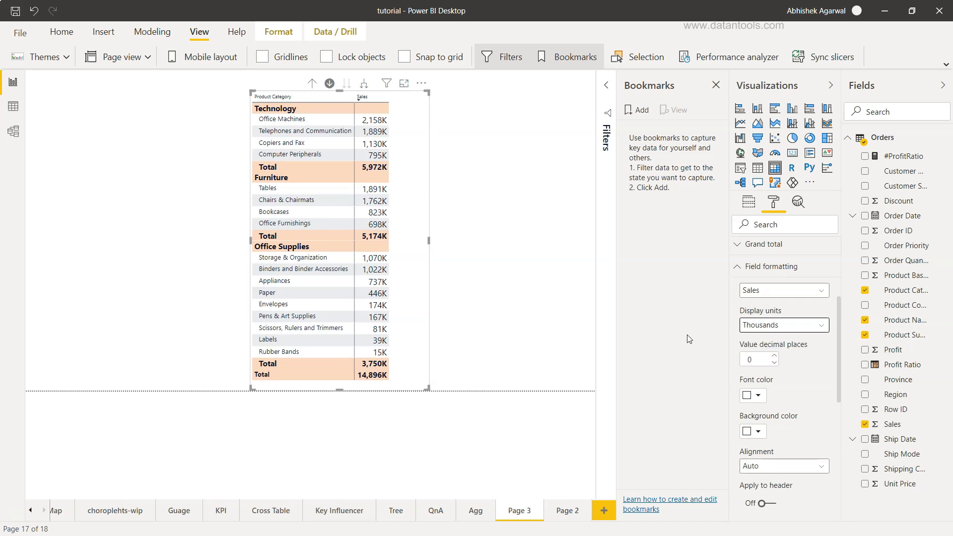
mouse_move(597, 310)
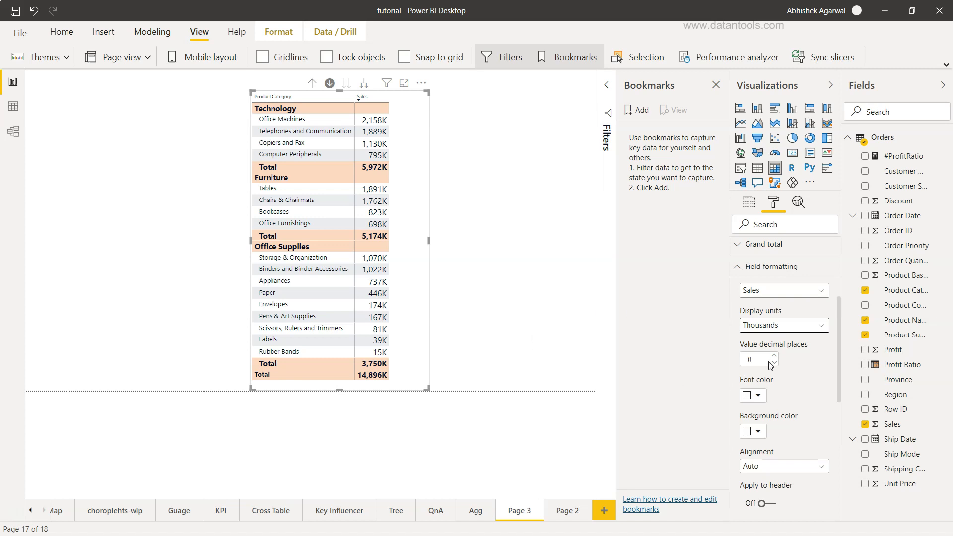
left_click(775, 360)
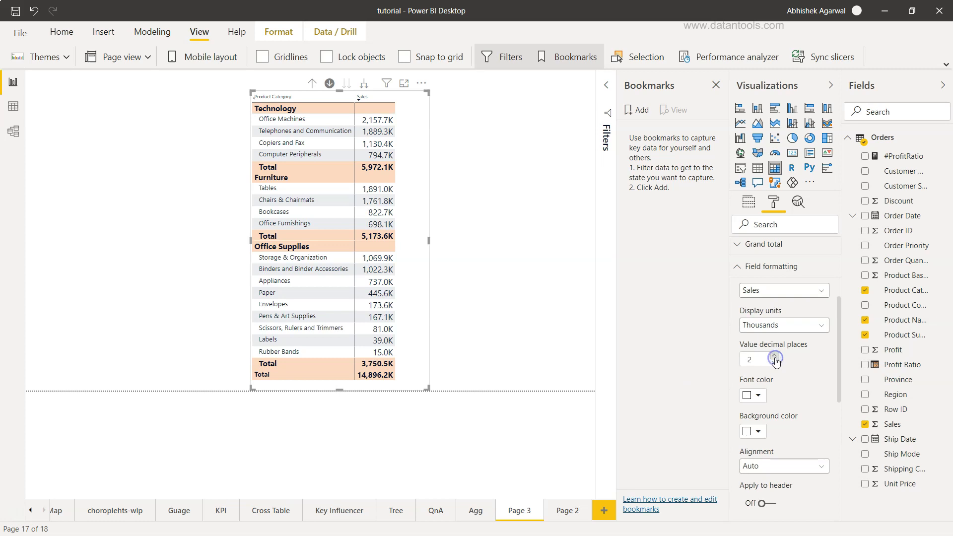
left_click(775, 359)
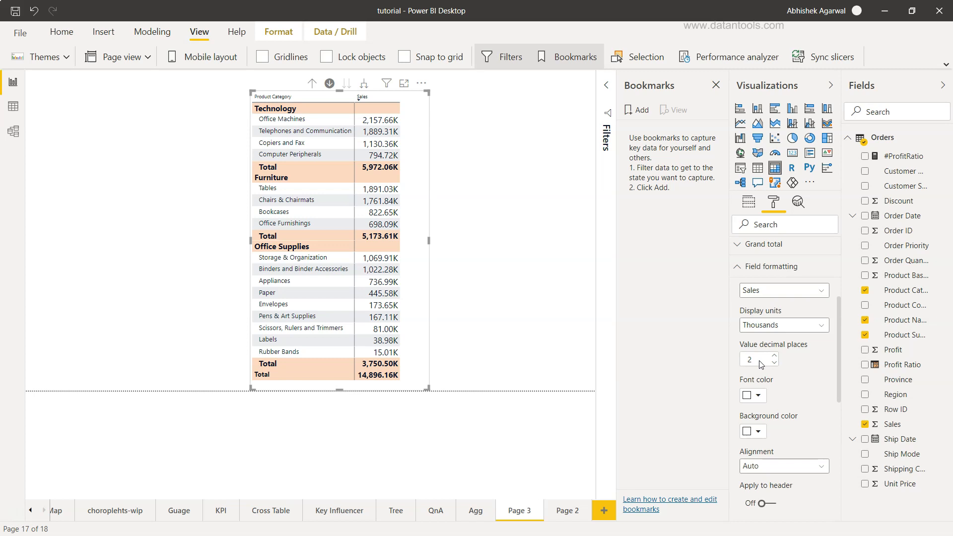
mouse_move(397, 136)
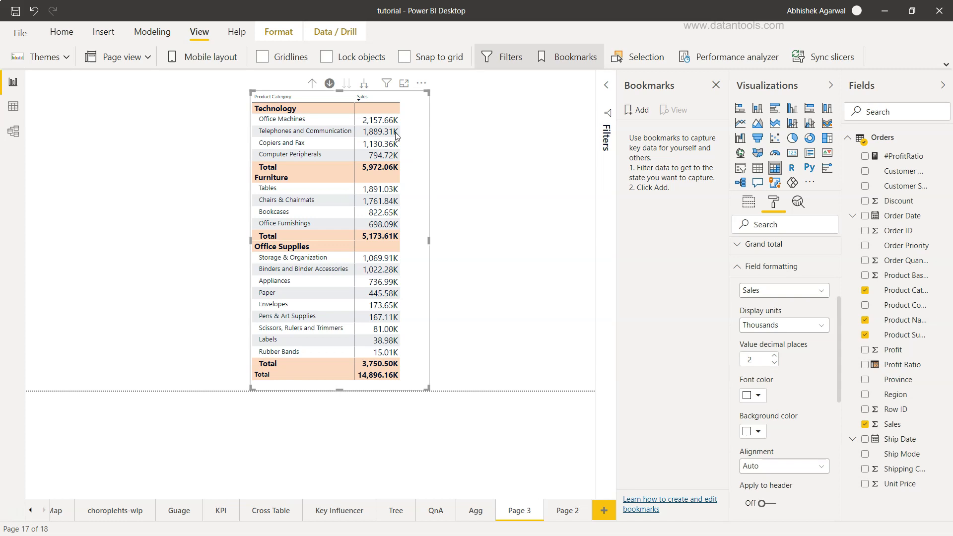
mouse_move(450, 151)
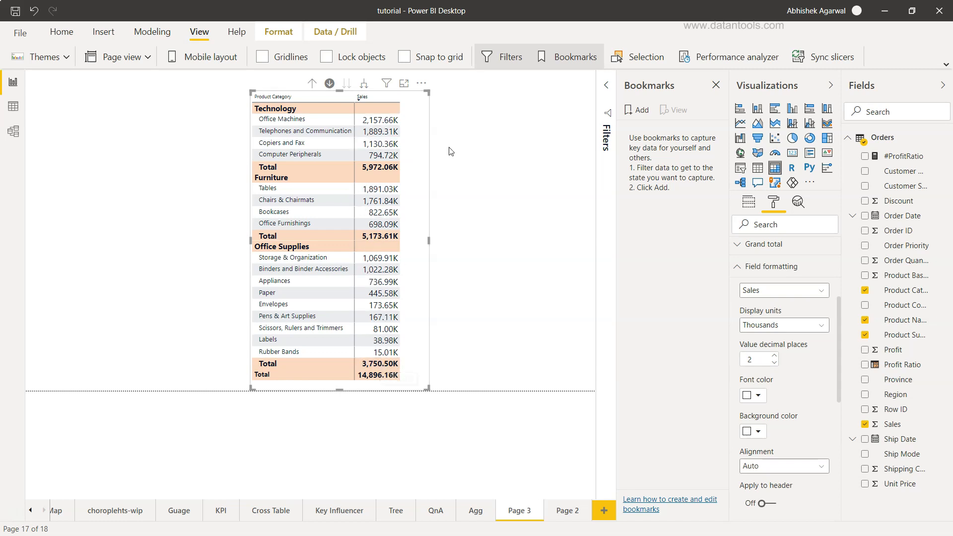
mouse_move(370, 128)
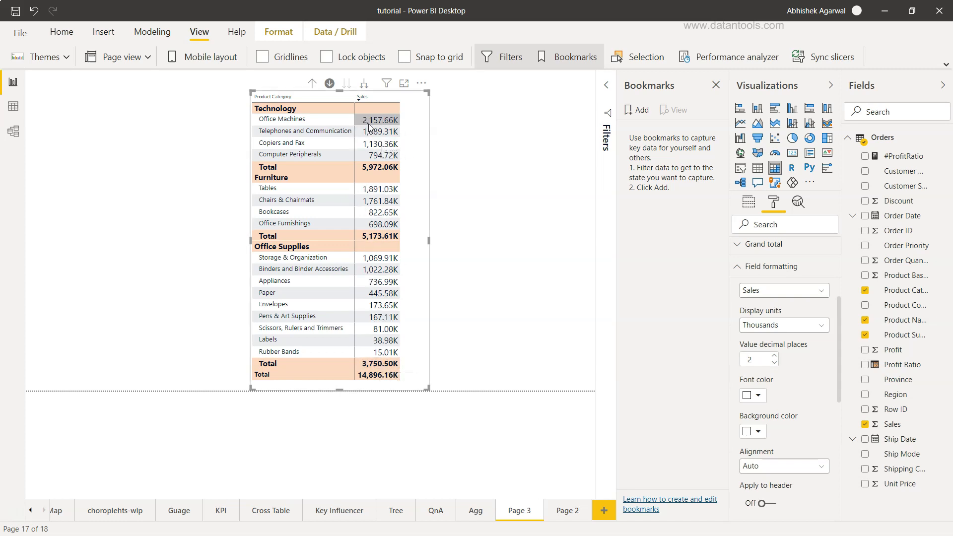
mouse_move(380, 128)
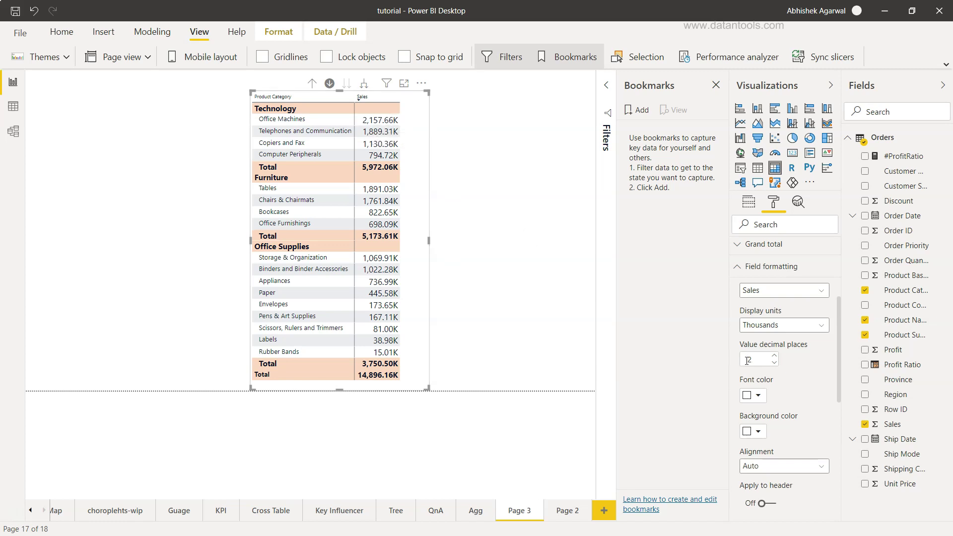
left_click(774, 362)
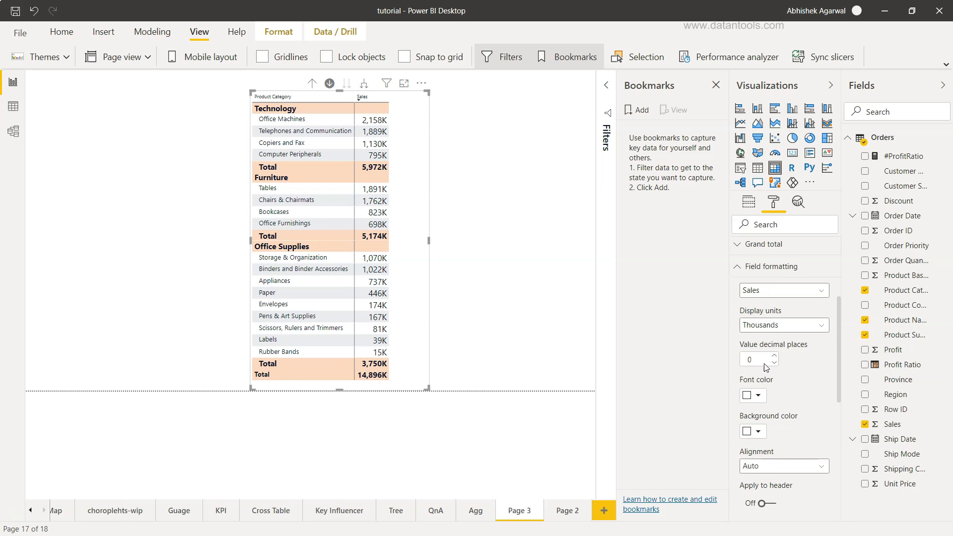
Step: Set the Sales field Alignment to Center in Field formatting
scroll("down", 3)
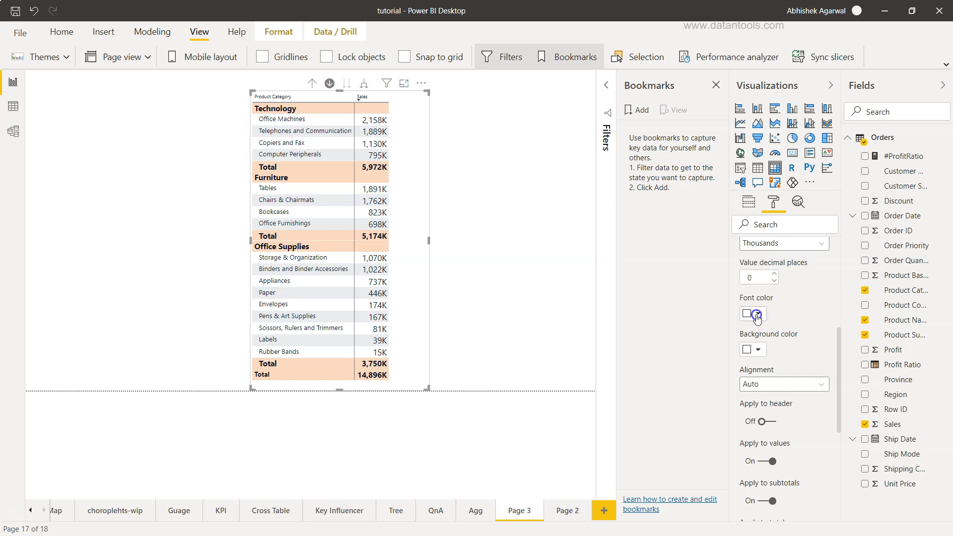
mouse_move(753, 358)
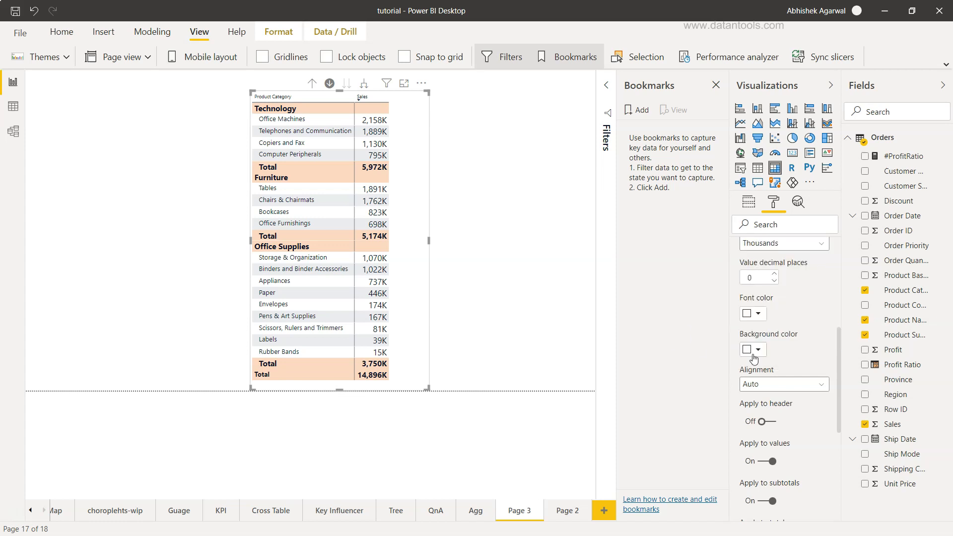
scroll("down", 3)
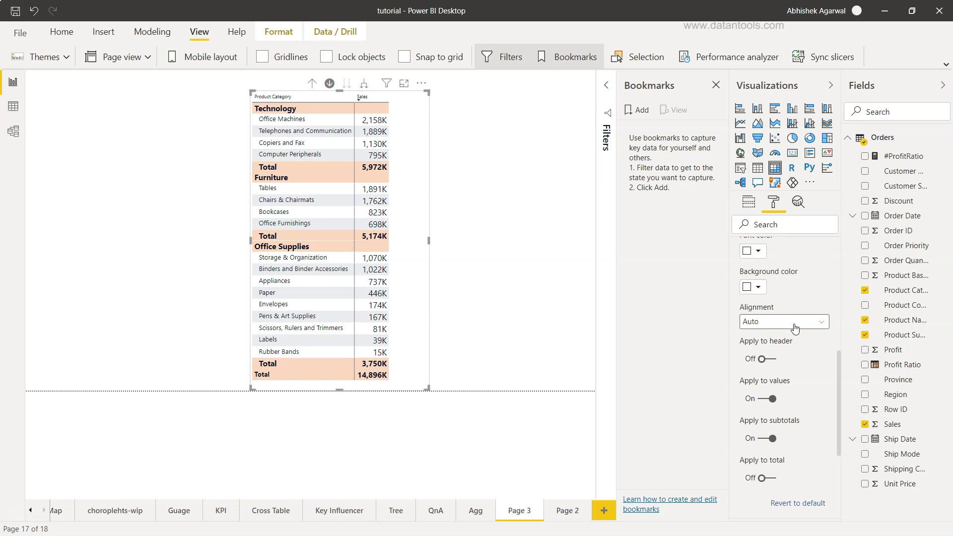
left_click(784, 320)
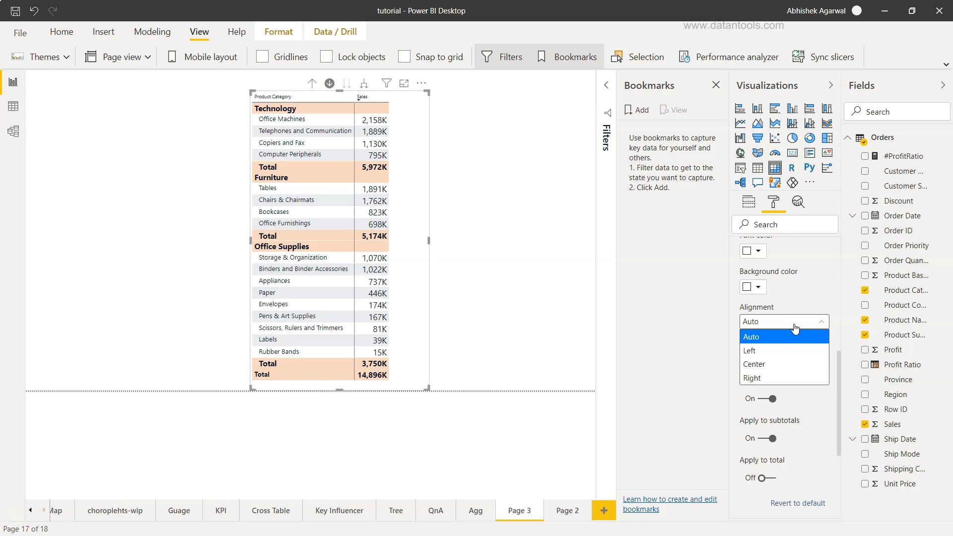
mouse_move(792, 345)
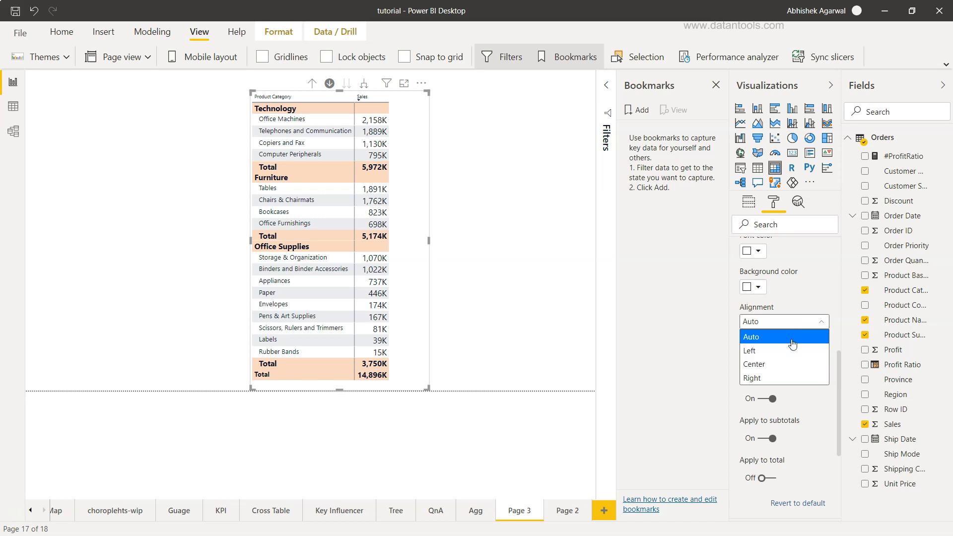
left_click(753, 363)
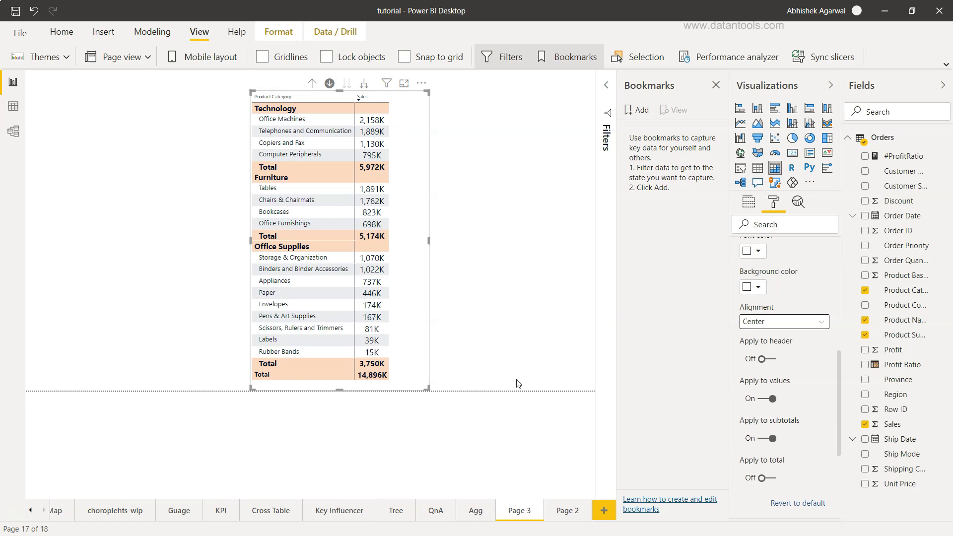
mouse_move(538, 370)
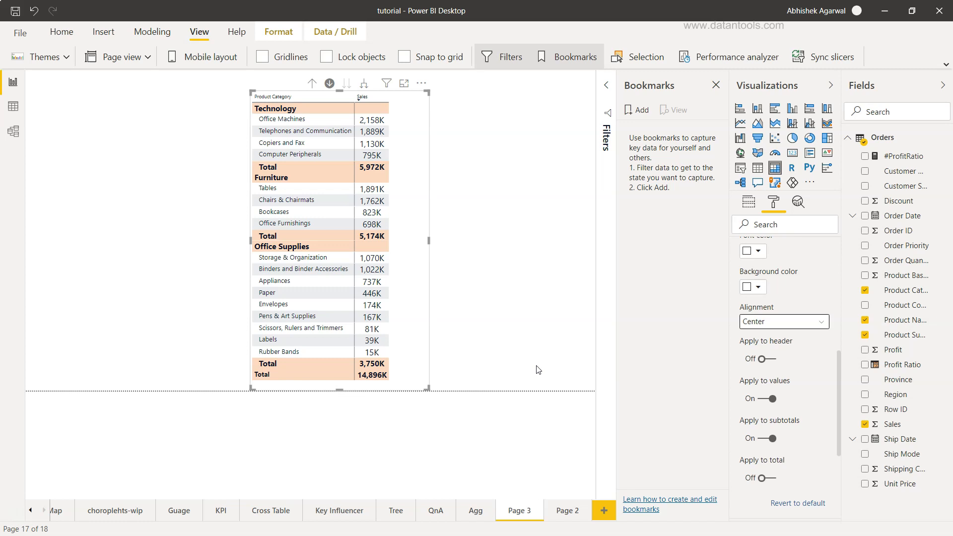
mouse_move(738, 403)
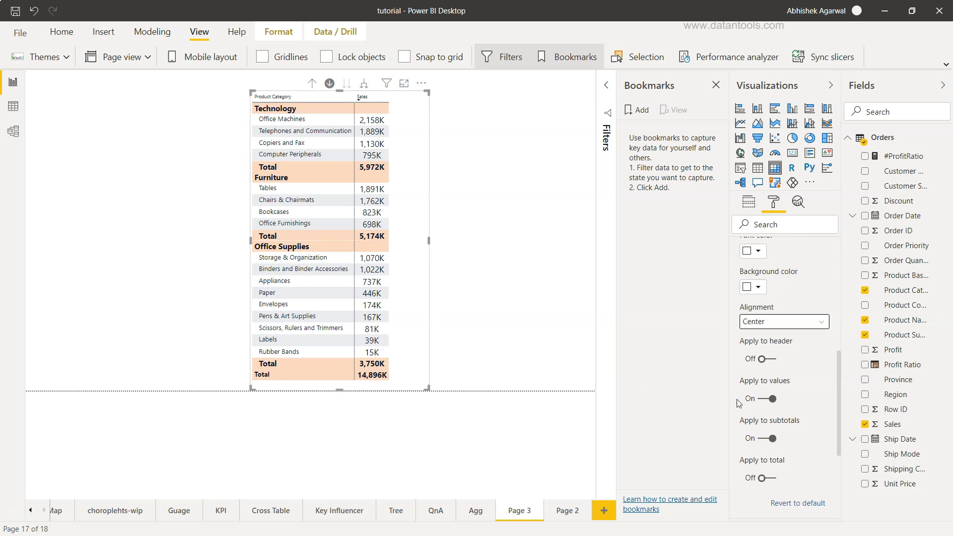
Step: Toggle header centering on and off and re-apply centering to values, leaving the matrix unchanged
left_click(767, 359)
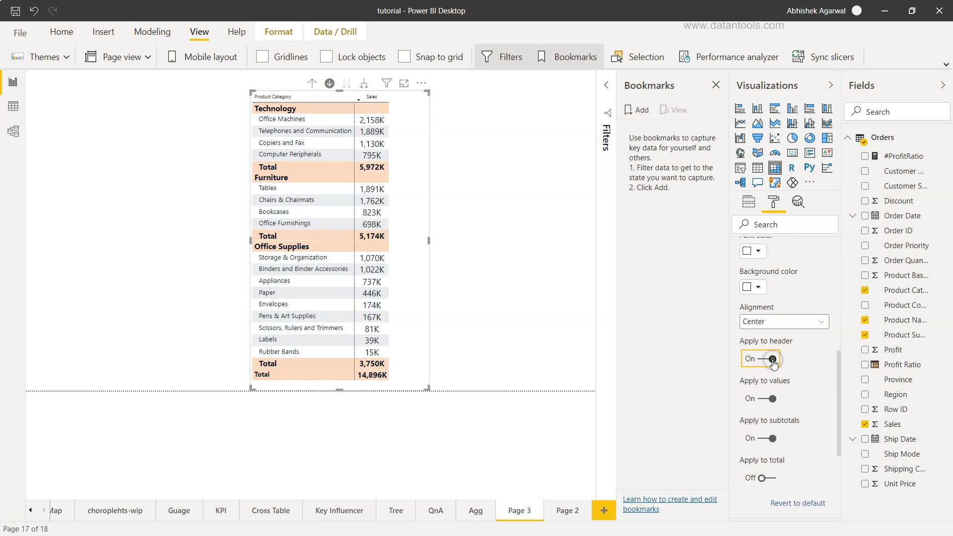
left_click(759, 358)
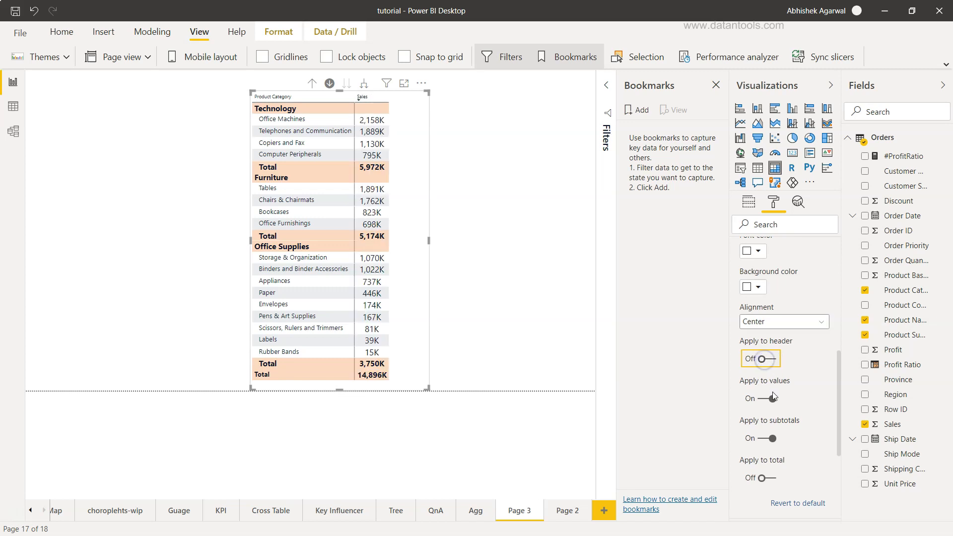
left_click(759, 398)
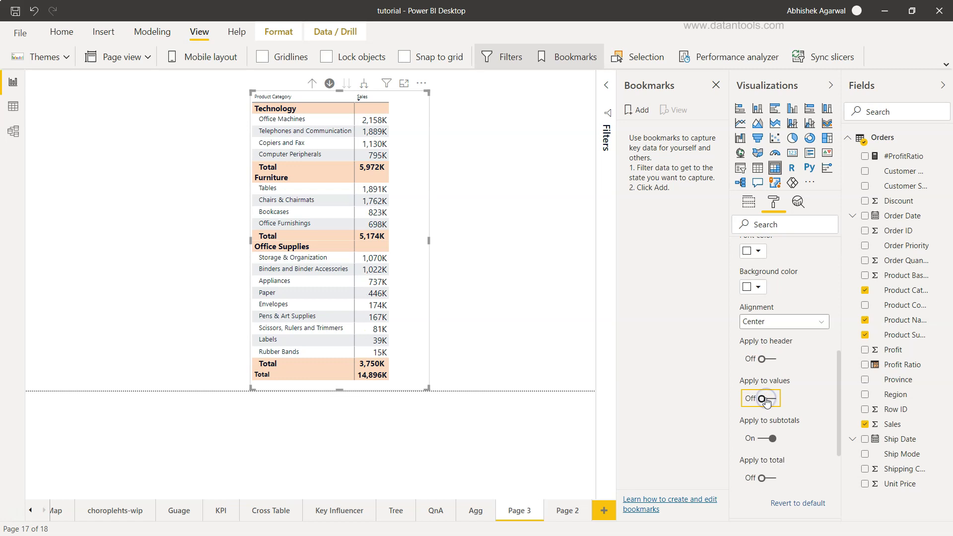
left_click(760, 398)
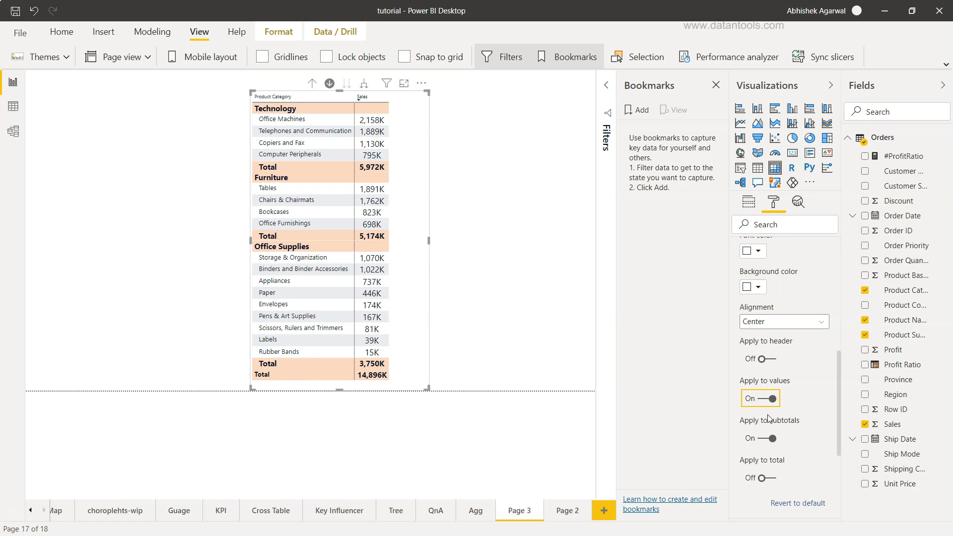
scroll("down", 3)
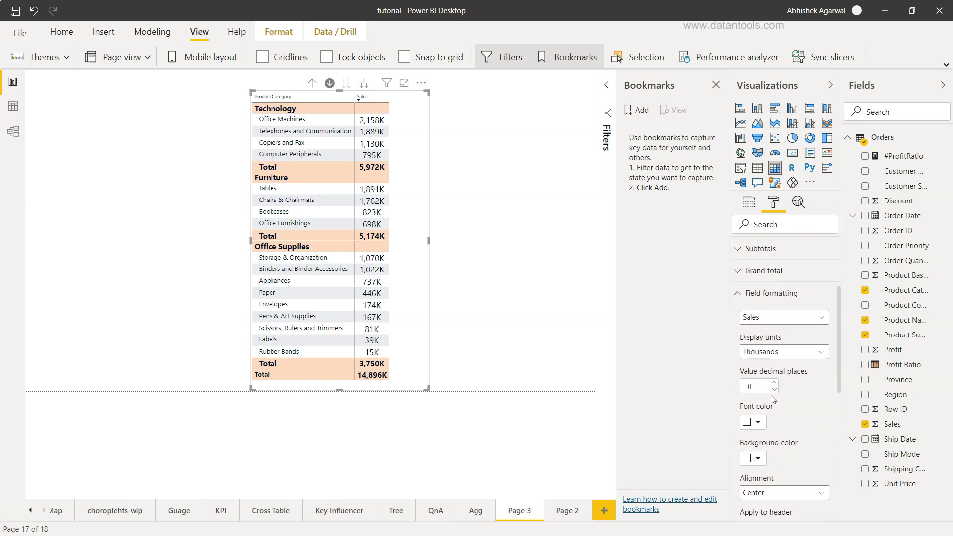
Step: Scroll the Format pane to reach the Conditional formatting section for Sales
scroll("up", 3)
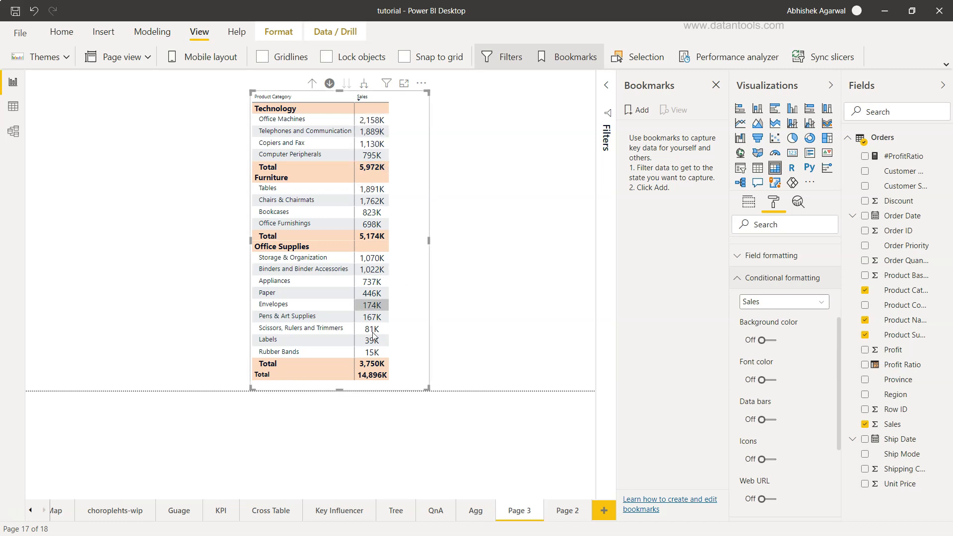
mouse_move(776, 348)
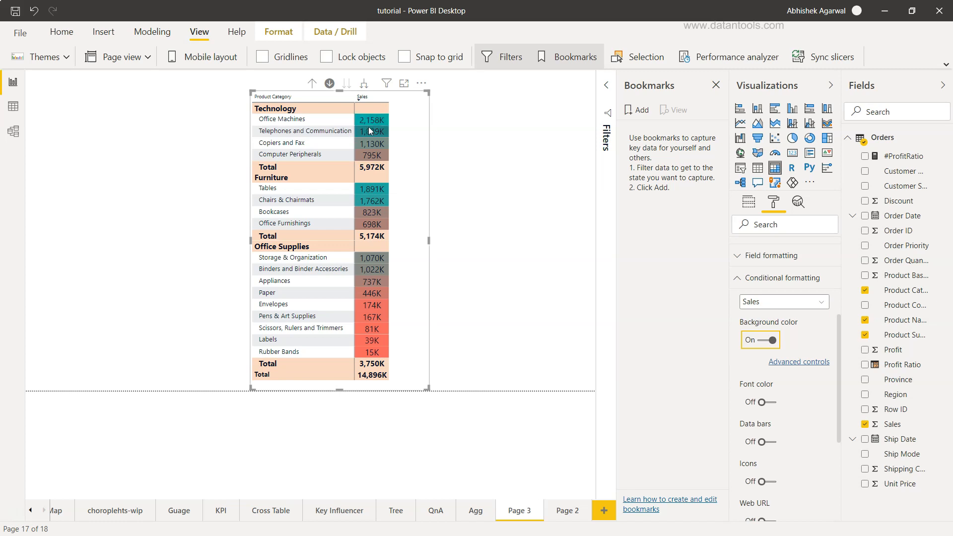
mouse_move(375, 183)
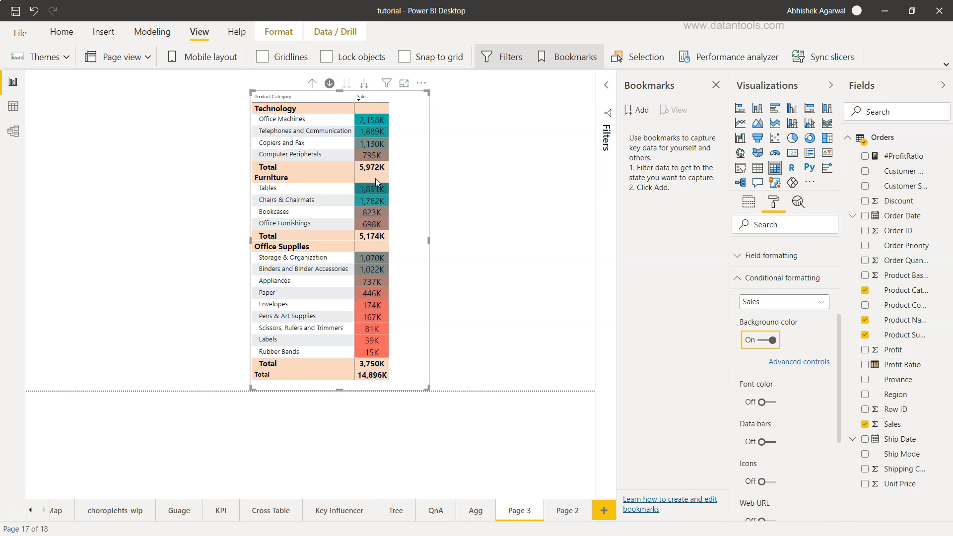
mouse_move(378, 132)
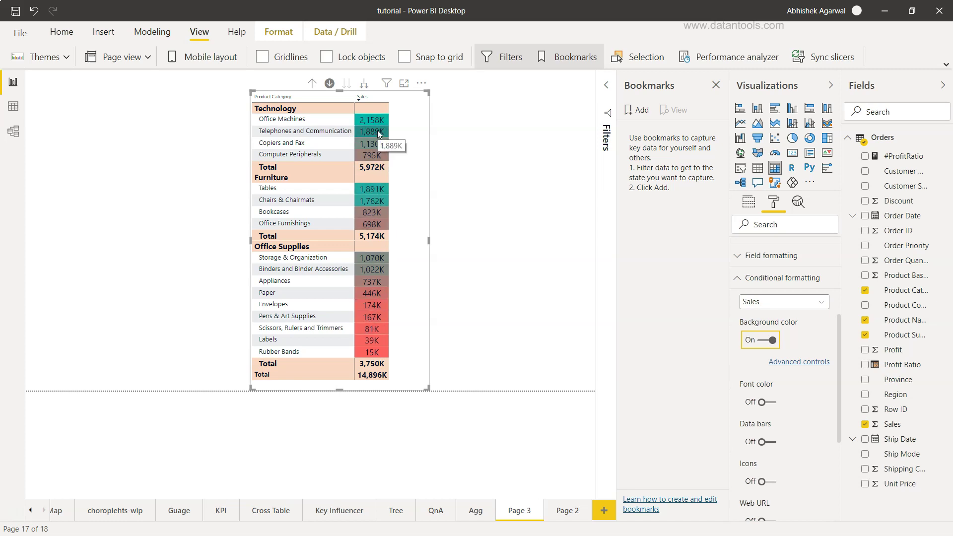
mouse_move(786, 358)
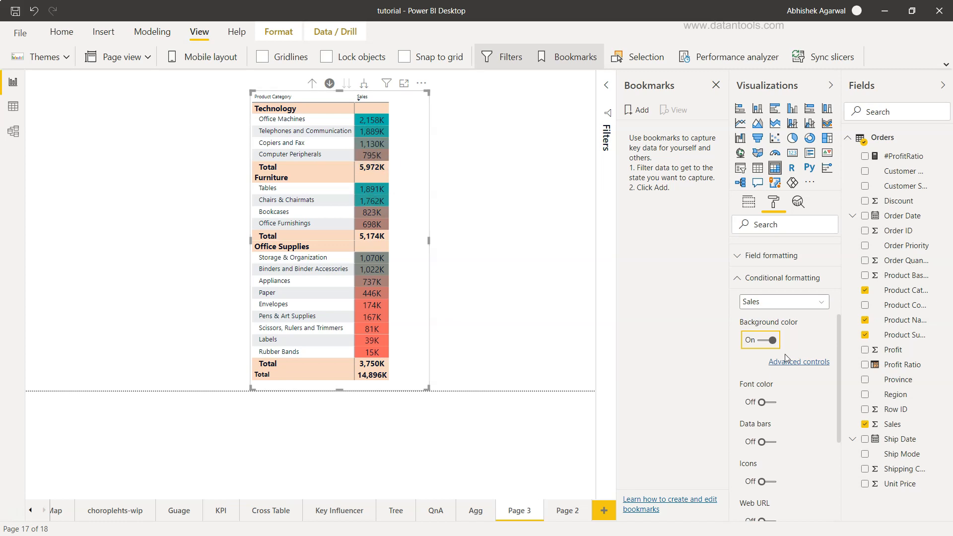
Step: In Advanced controls, base the Sales background colour scale on #ProfitRatio and apply it
left_click(799, 362)
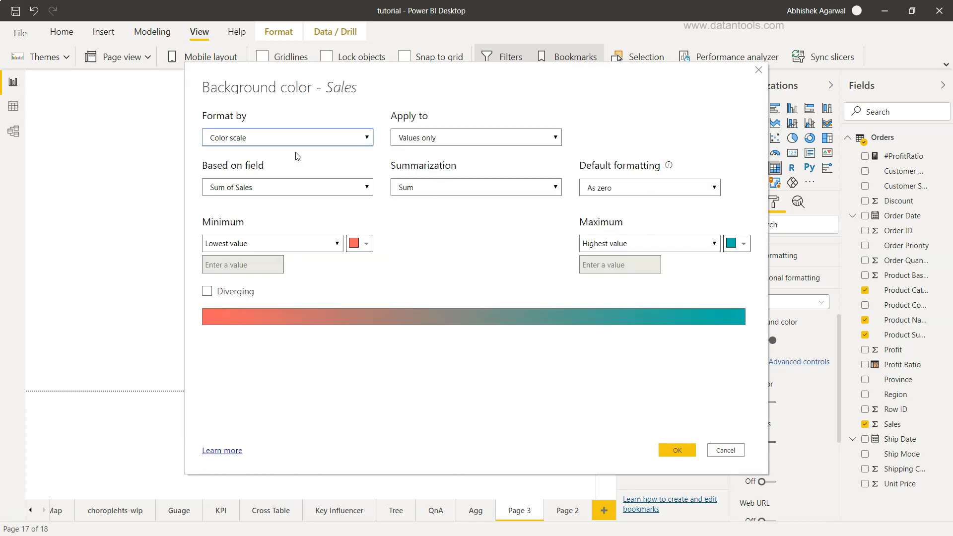
left_click(286, 186)
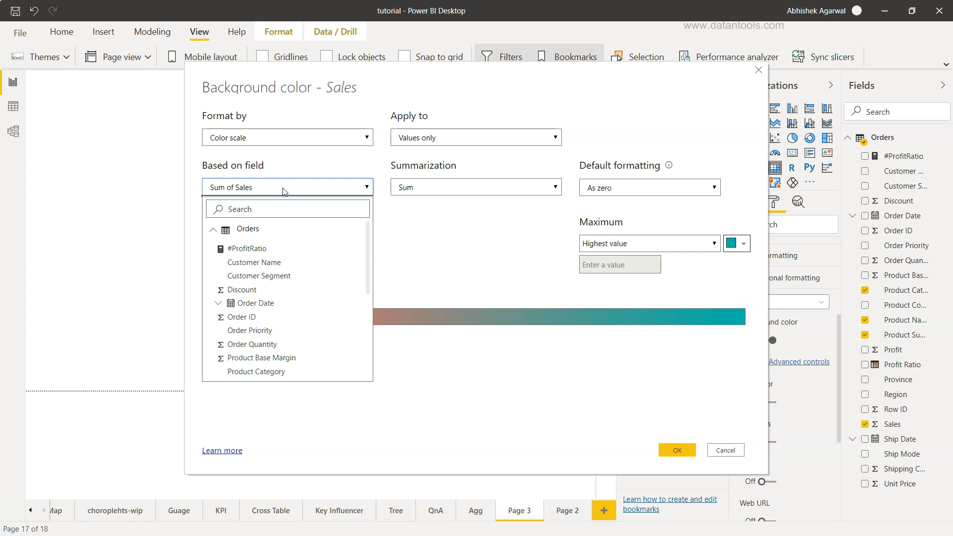
mouse_move(309, 291)
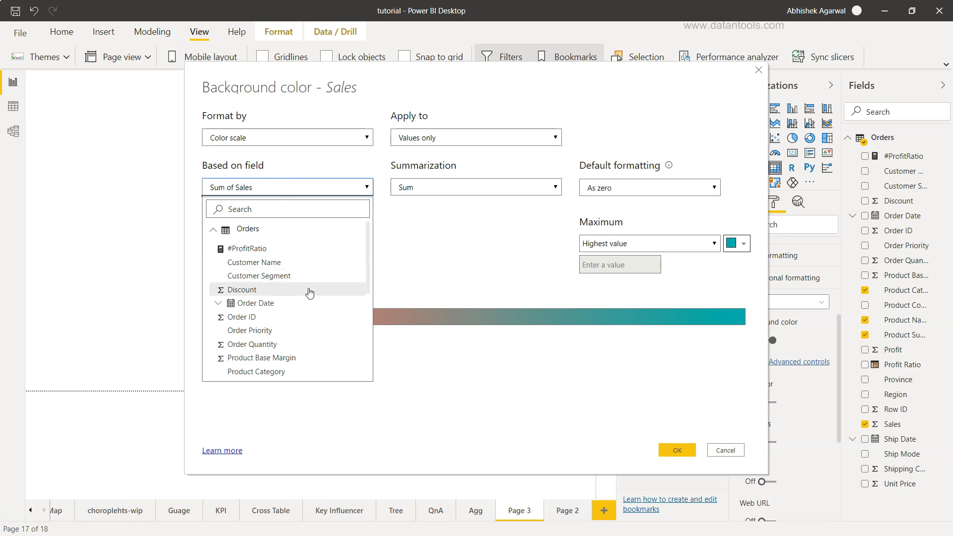
left_click(241, 288)
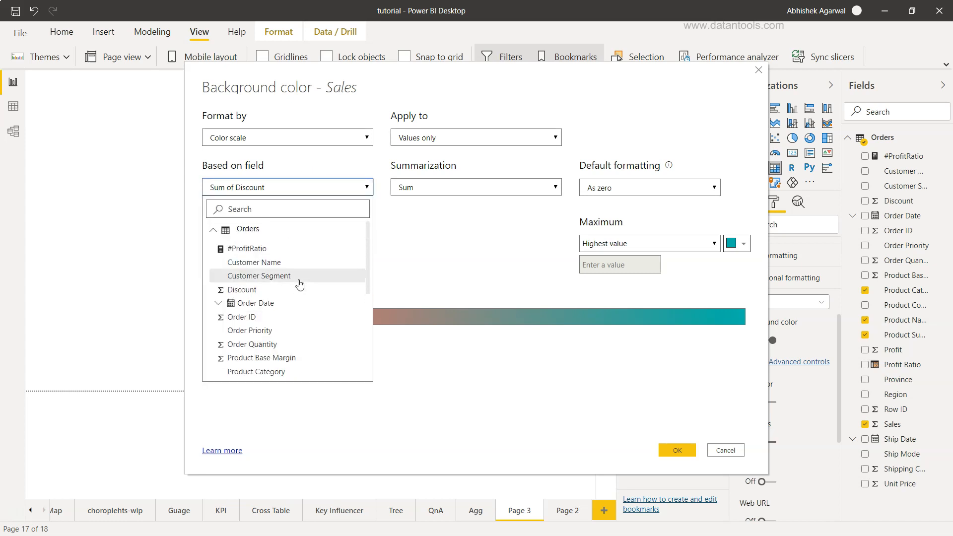
left_click(246, 248)
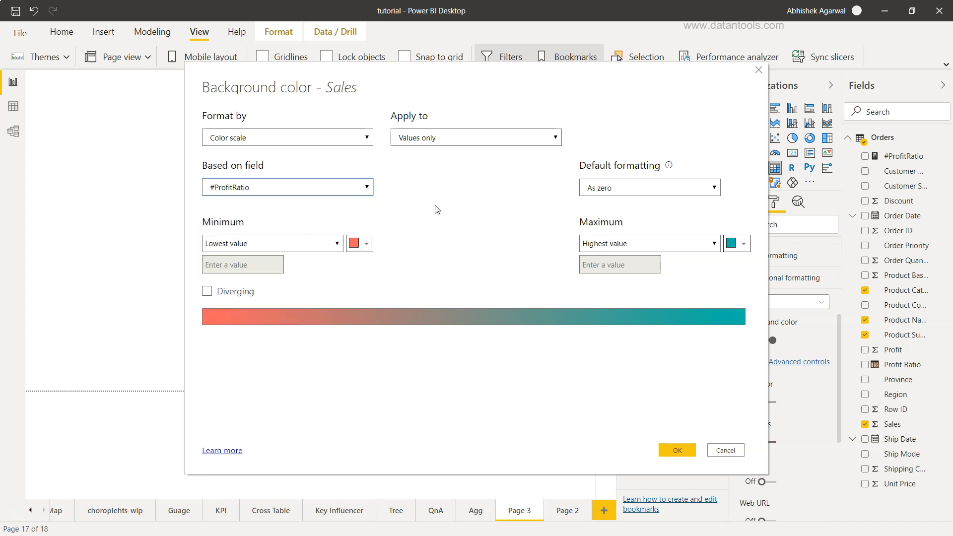
mouse_move(675, 449)
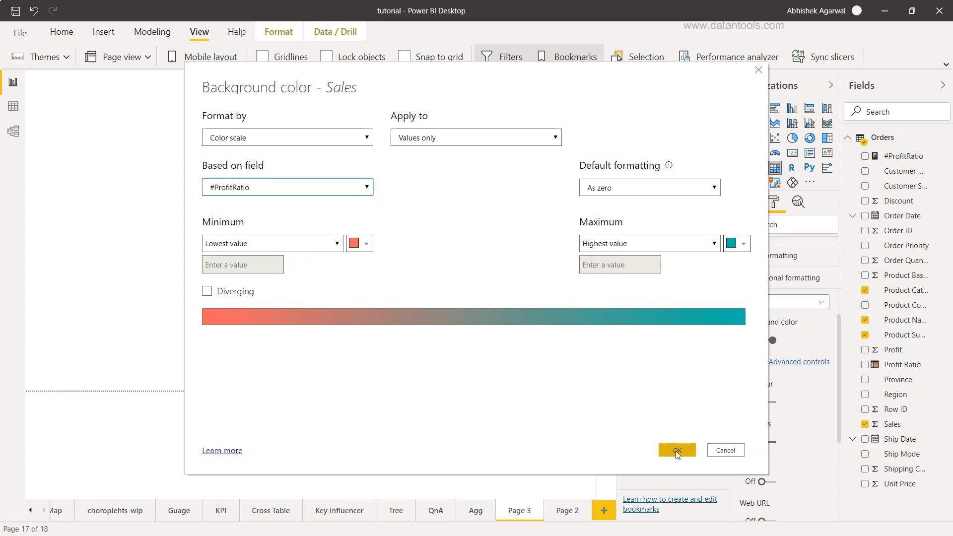
left_click(676, 449)
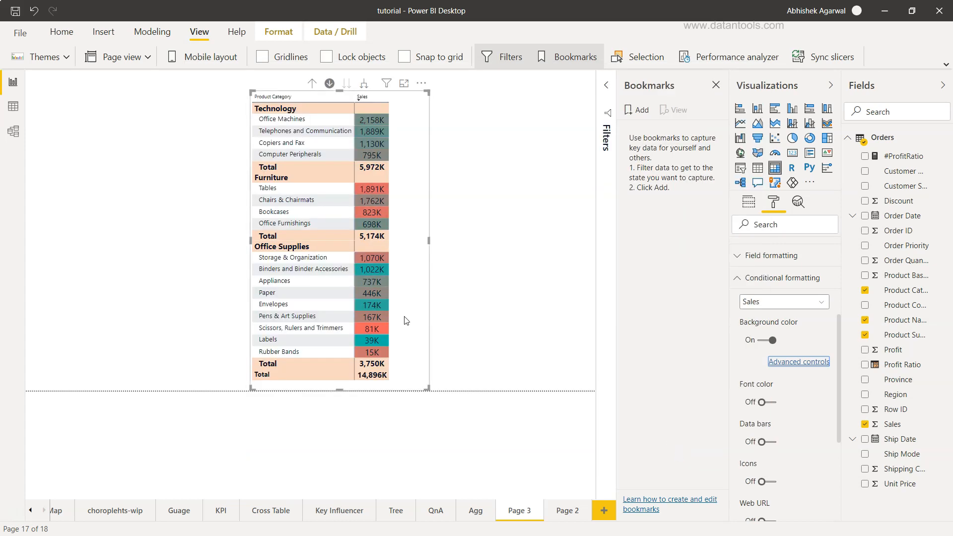
mouse_move(372, 269)
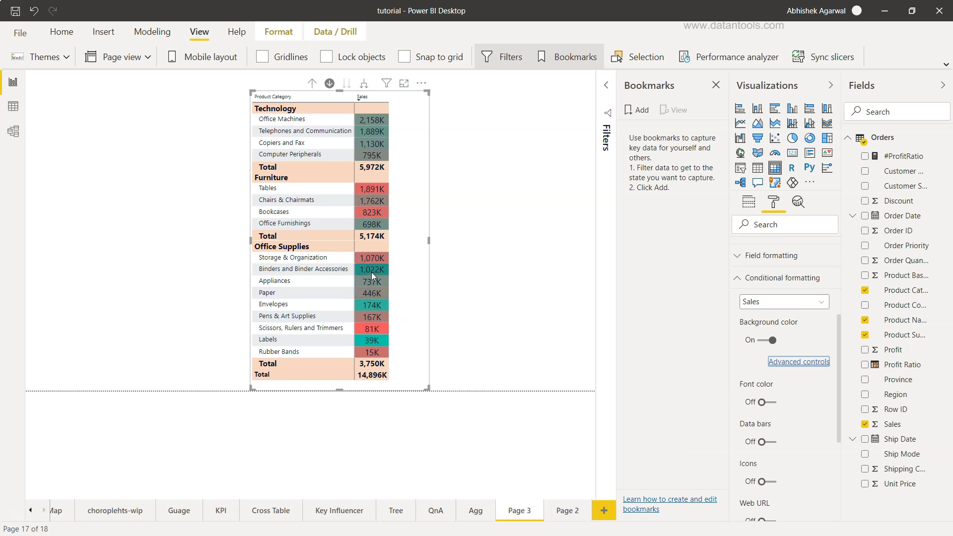
mouse_move(375, 307)
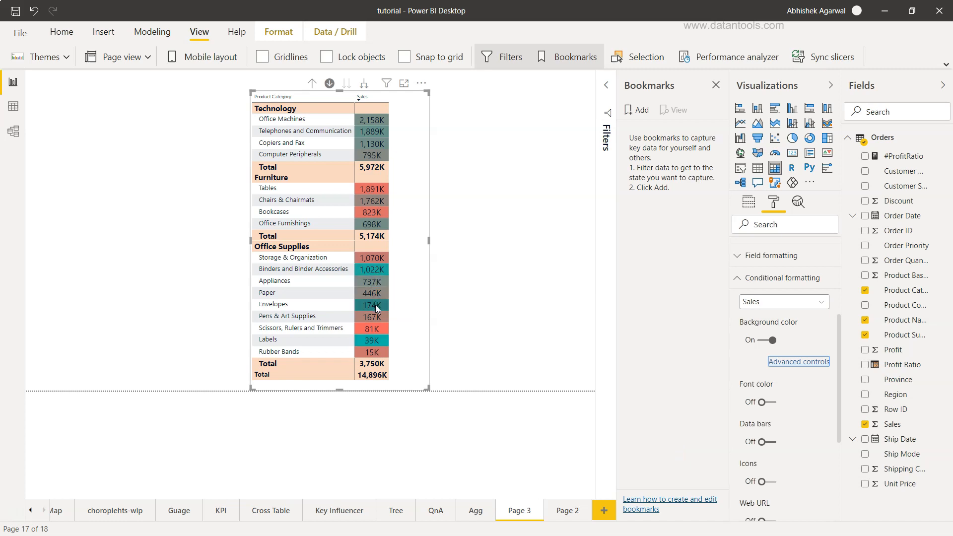
mouse_move(378, 347)
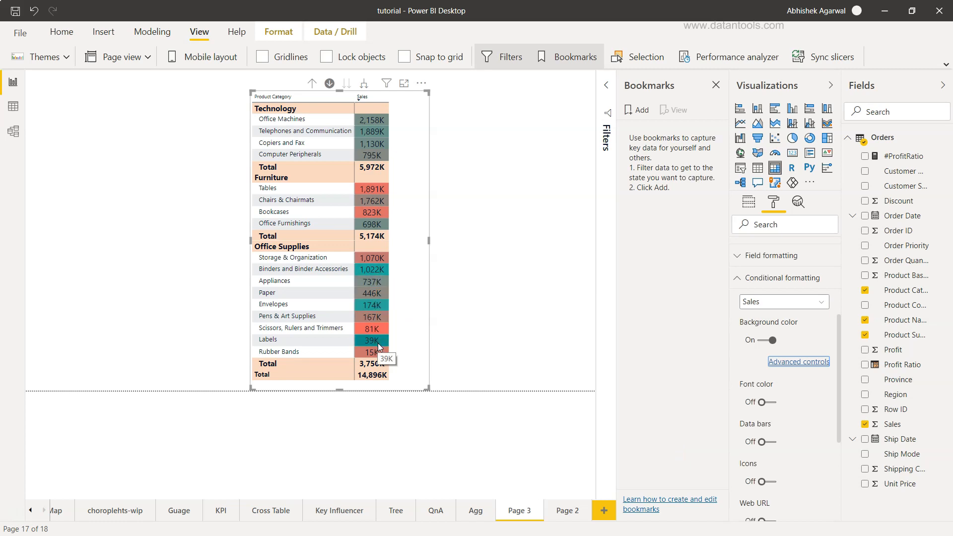
mouse_move(507, 338)
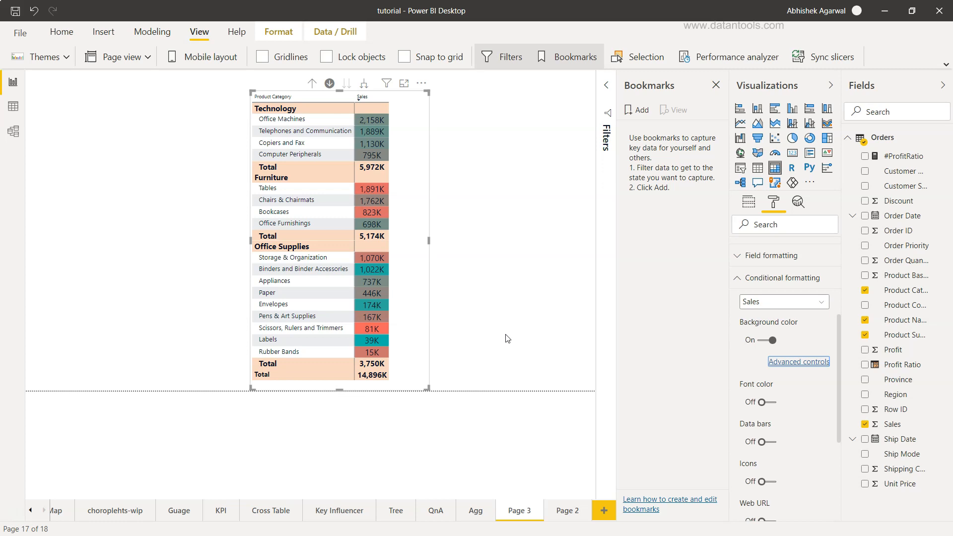
mouse_move(470, 327)
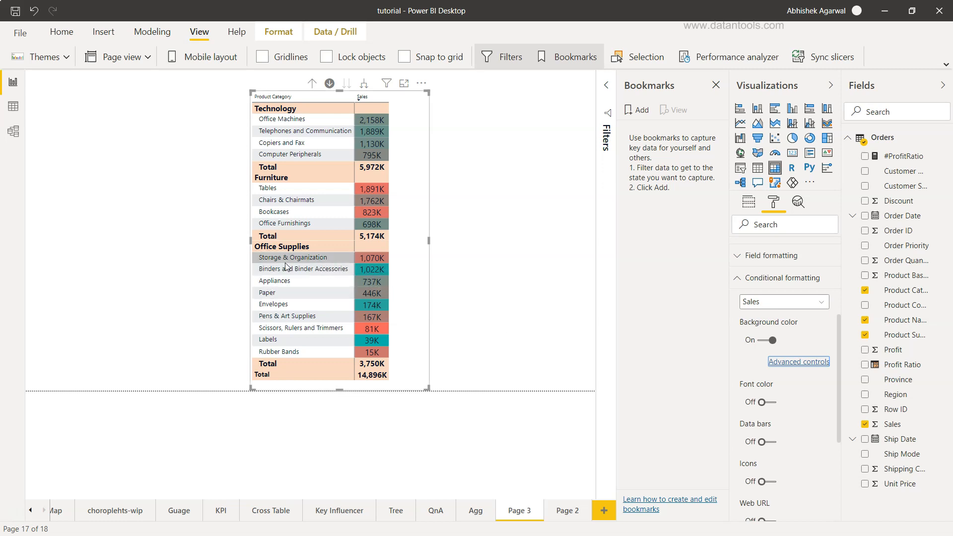
mouse_move(367, 274)
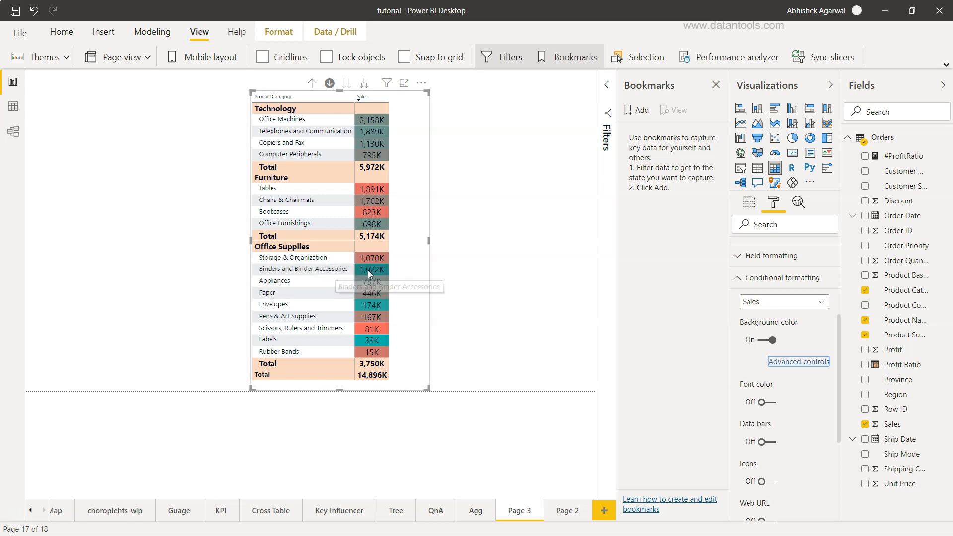
mouse_move(445, 301)
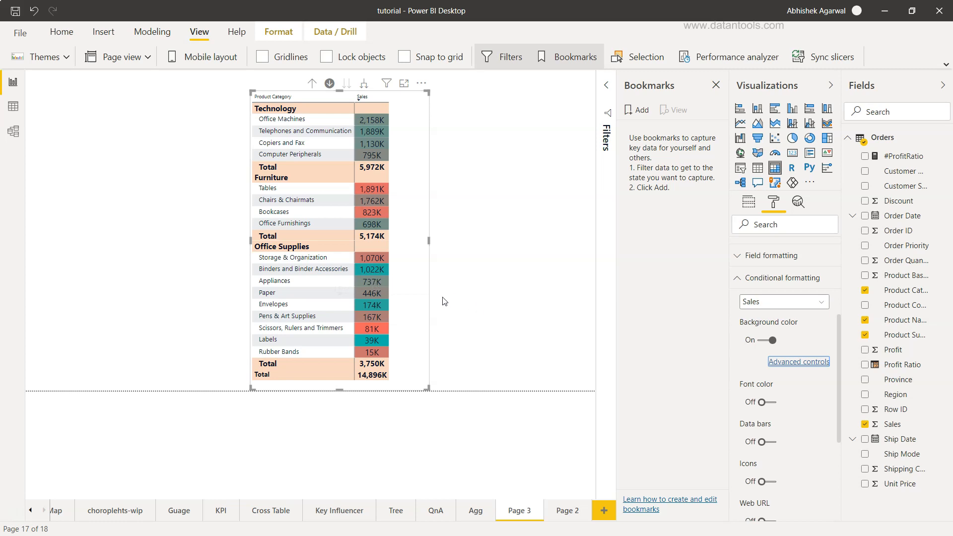
mouse_move(559, 359)
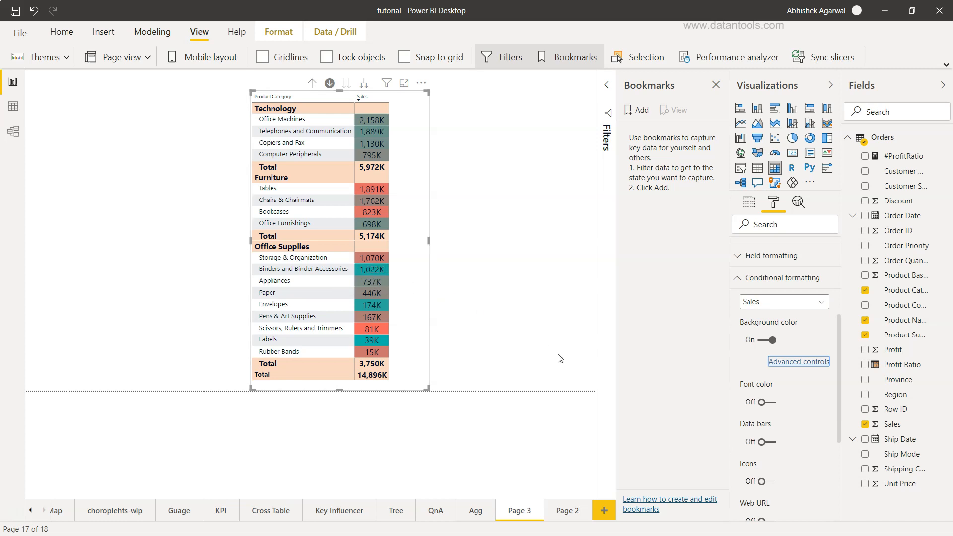
scroll("down", 3)
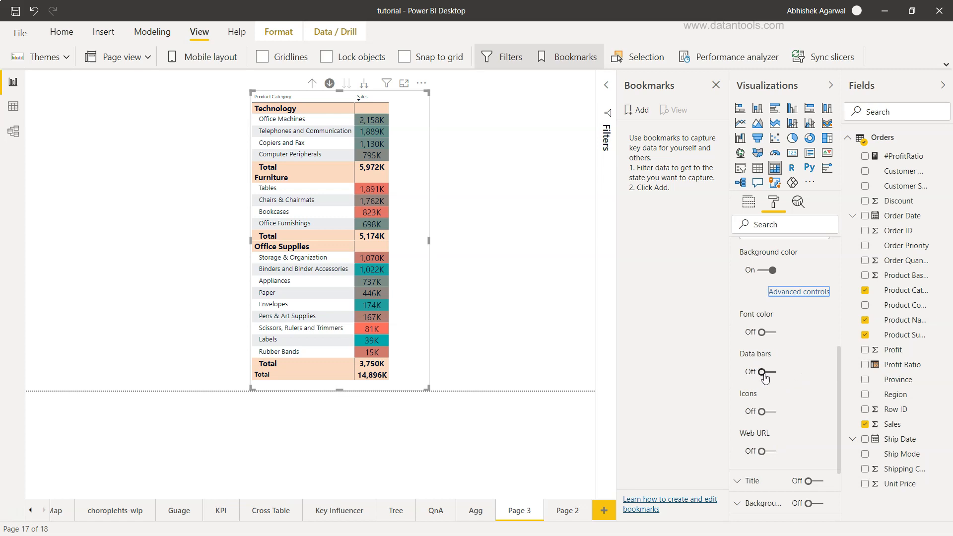
mouse_move(772, 441)
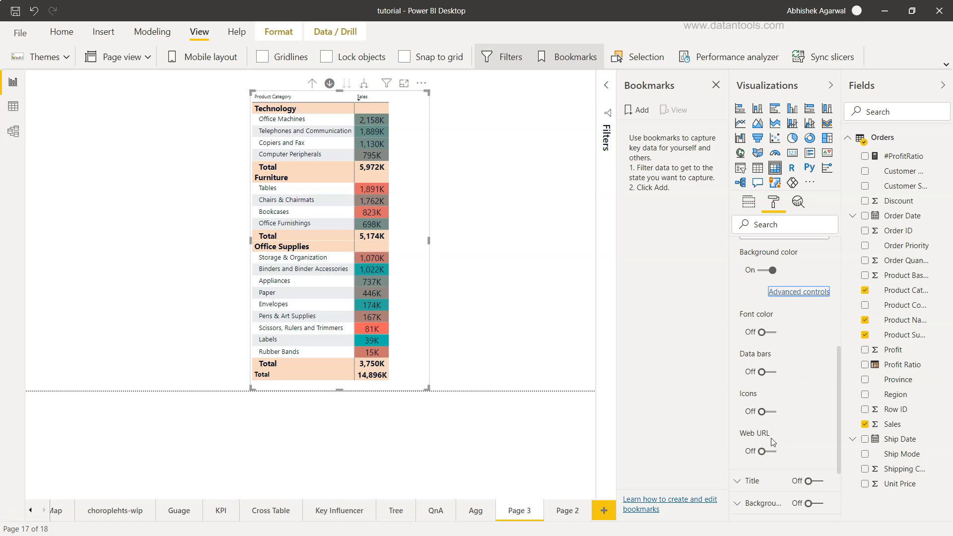
scroll("down", 3)
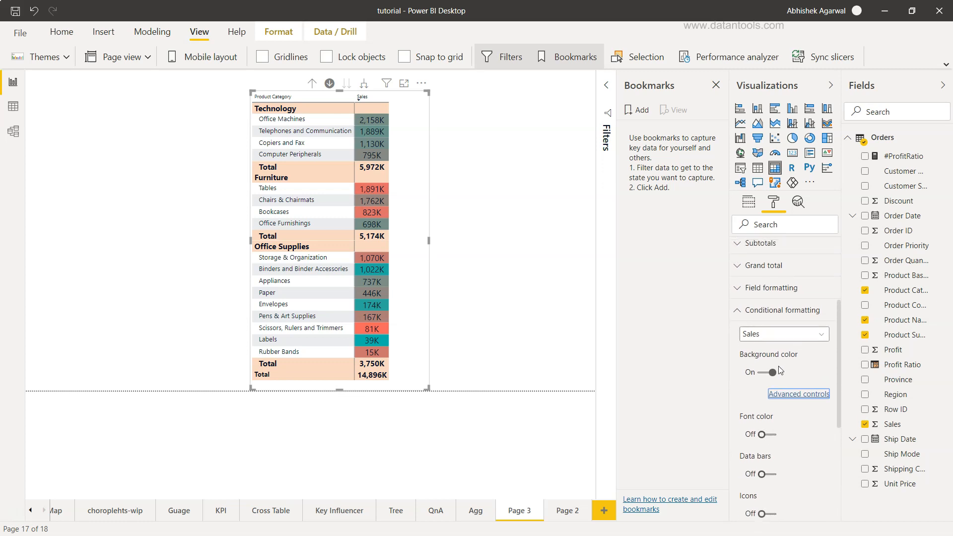
scroll("down", 3)
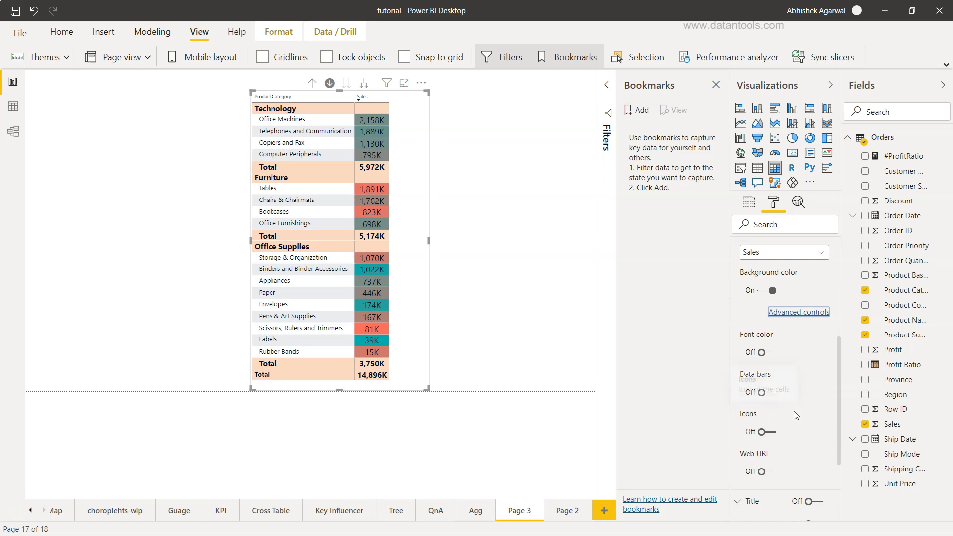